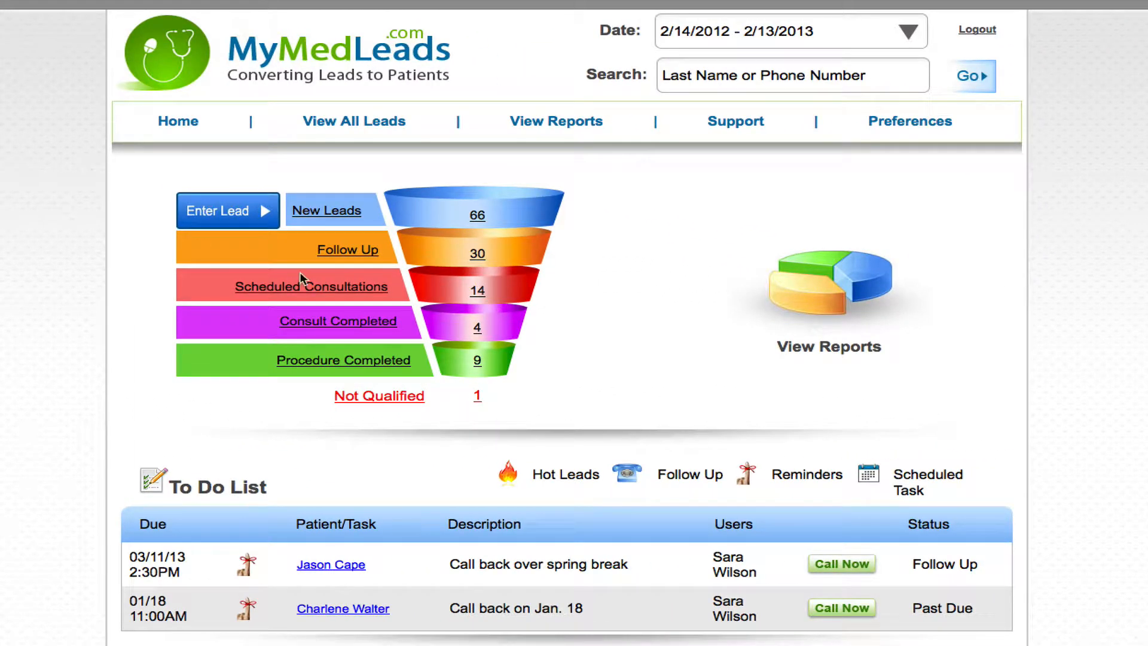
{"action": "mouse_move", "coordinate": [489, 343]}
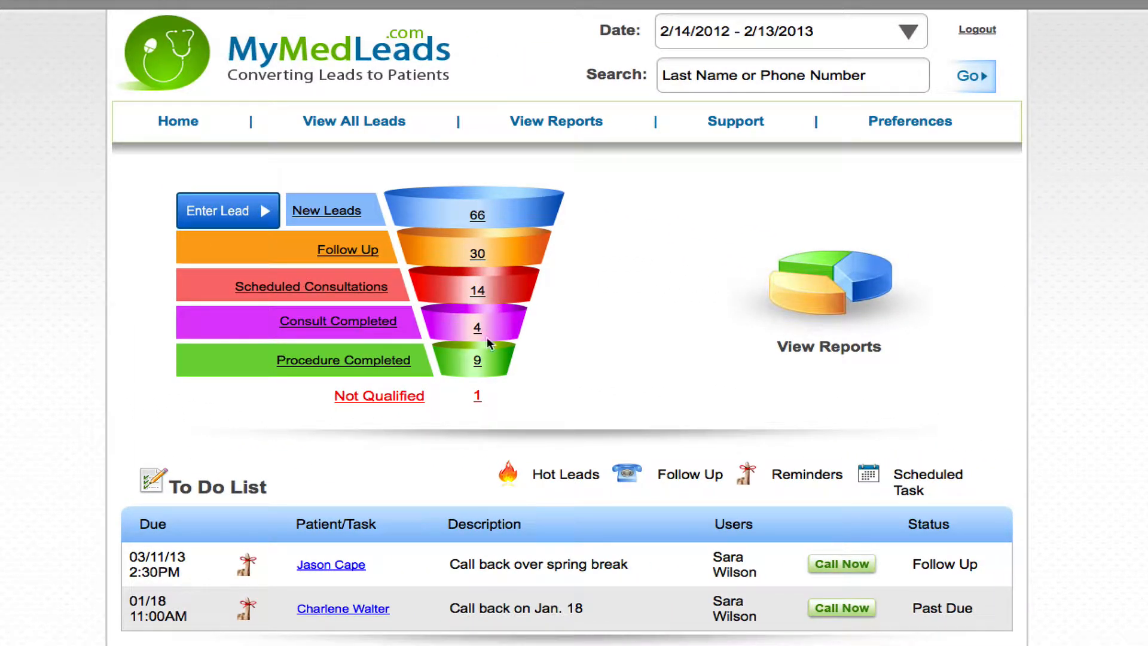
{"action": "mouse_move", "coordinate": [540, 396]}
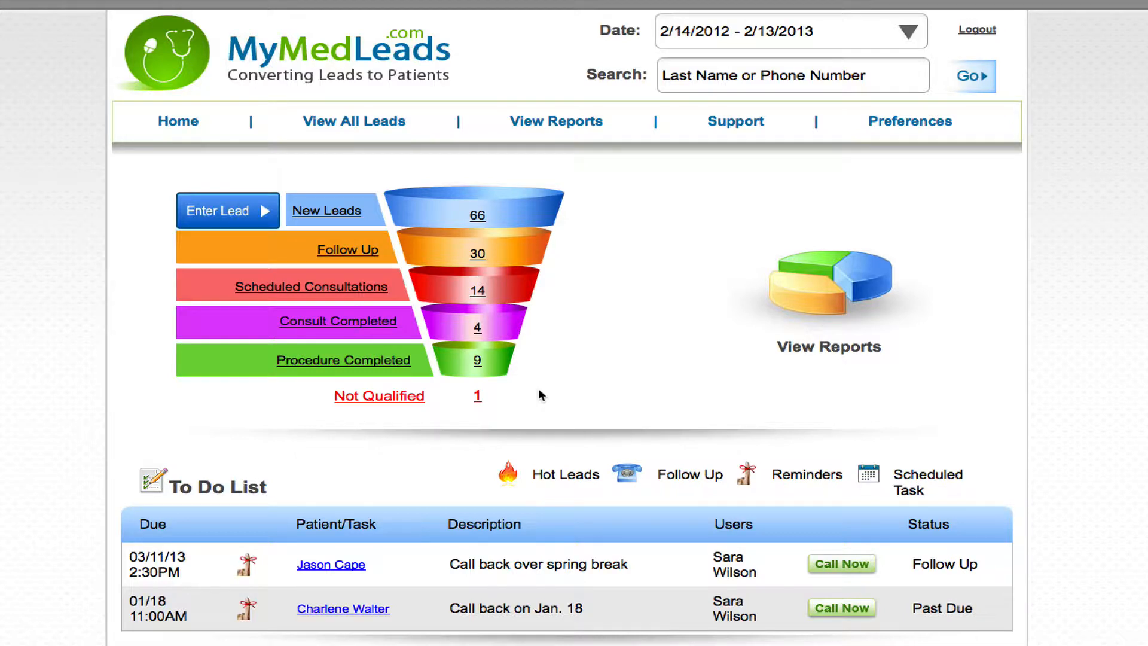
{"action": "mouse_move", "coordinate": [330, 198]}
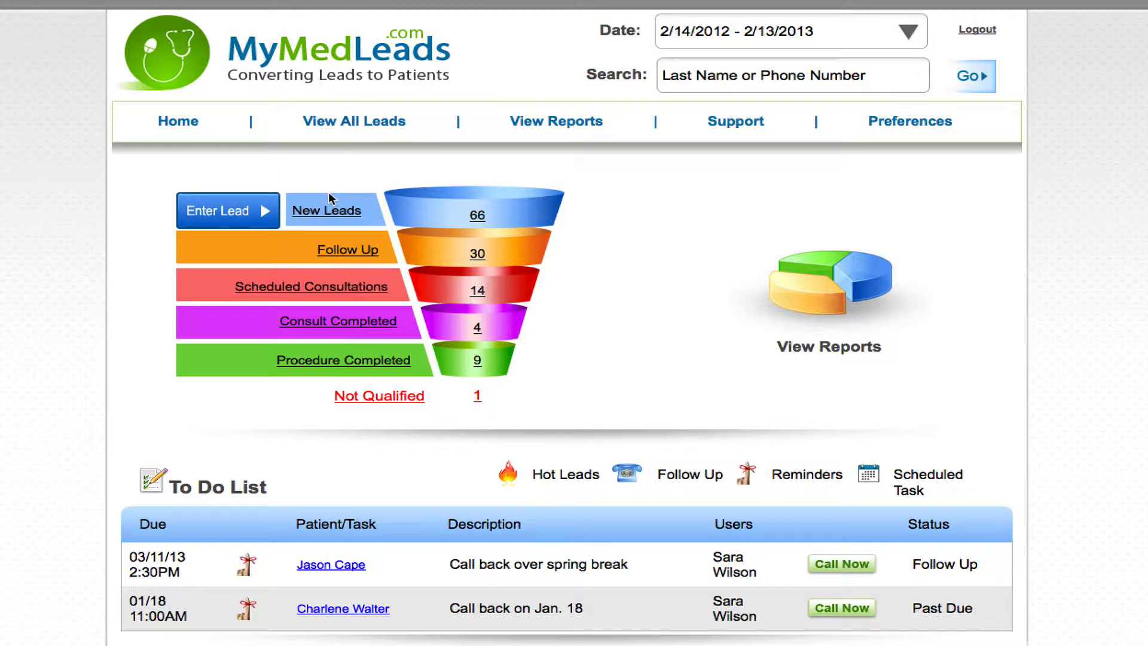
{"action": "left_click", "coordinate": [326, 210]}
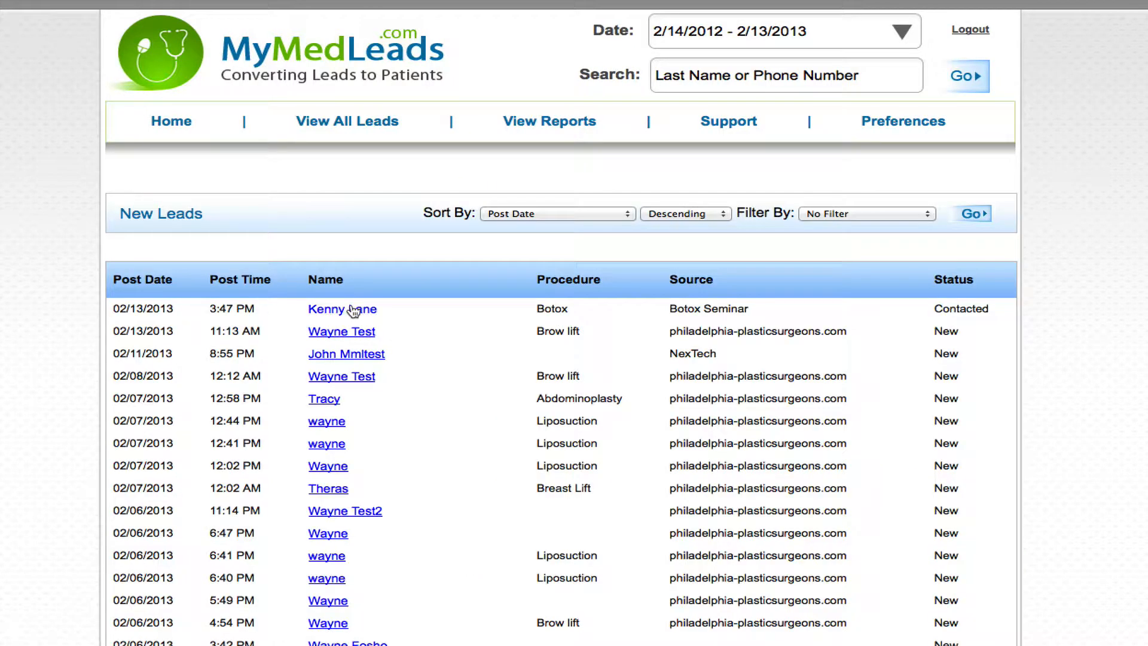
{"action": "mouse_move", "coordinate": [362, 310]}
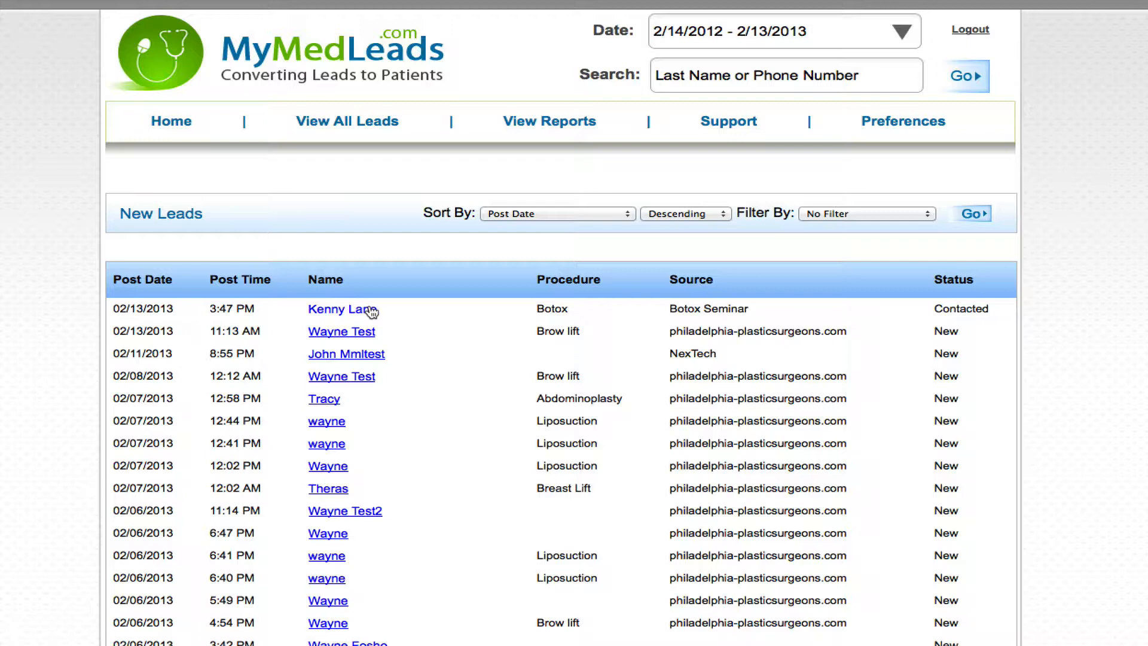
{"action": "mouse_move", "coordinate": [333, 309]}
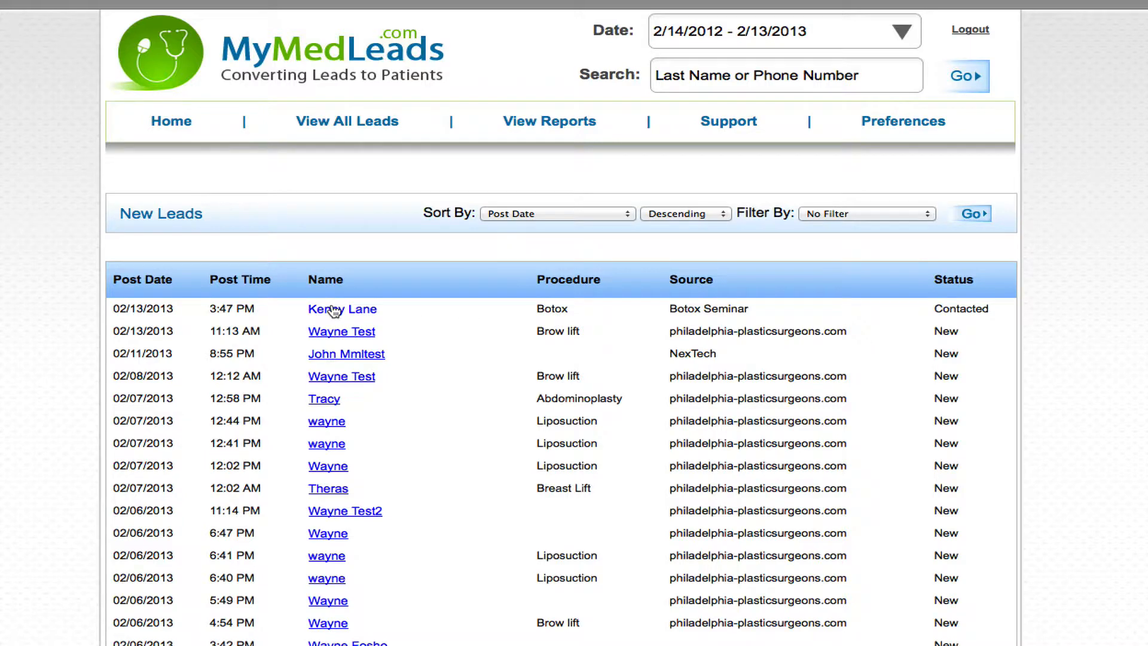
{"action": "left_click", "coordinate": [342, 309]}
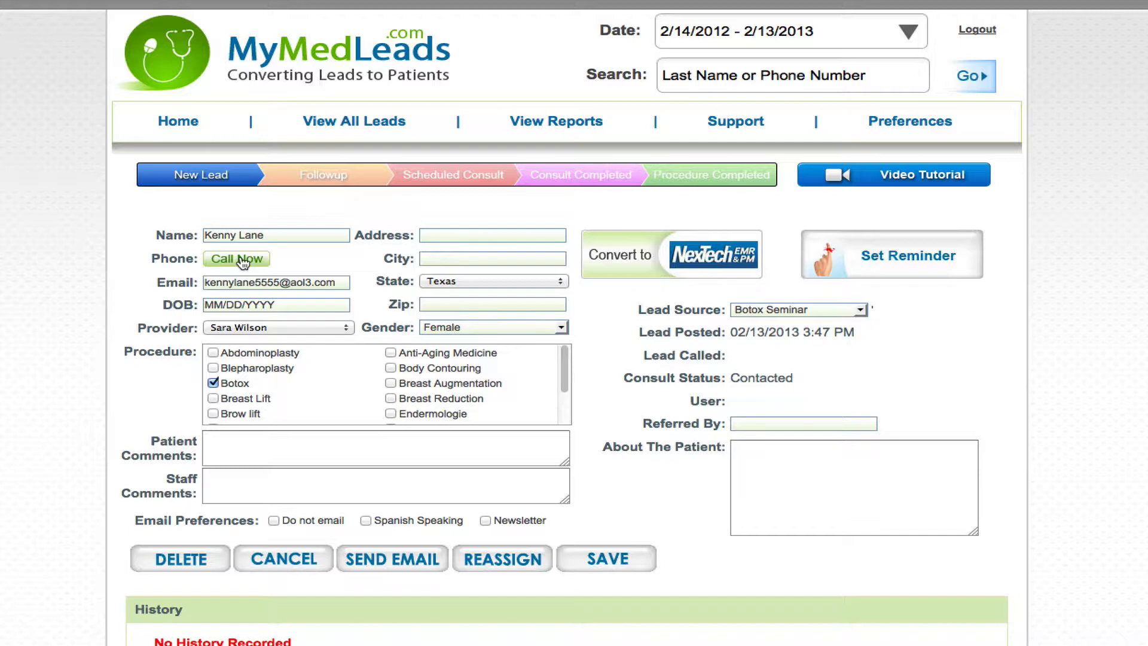
{"action": "left_click", "coordinate": [235, 258]}
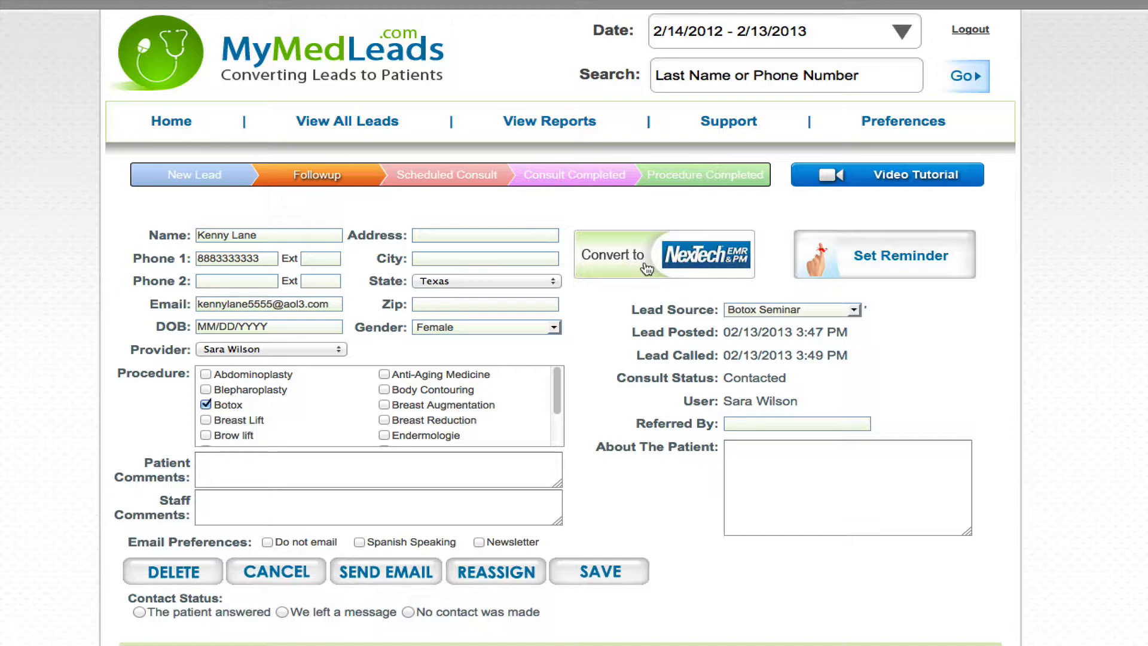
{"action": "left_click", "coordinate": [664, 253]}
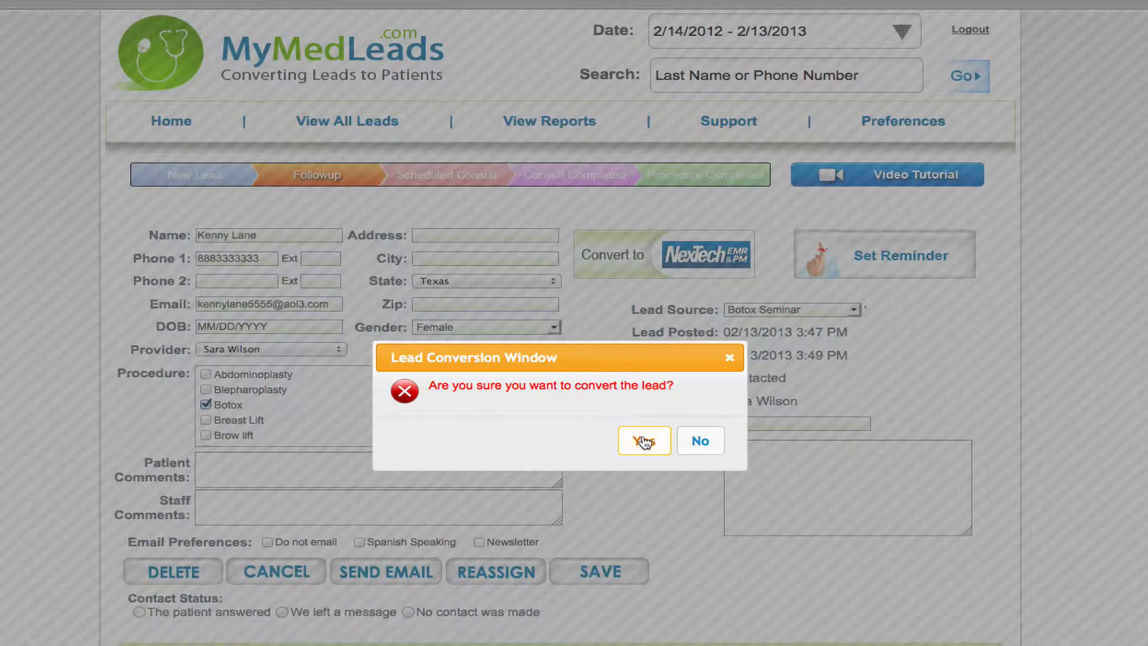
{"action": "left_click", "coordinate": [643, 440]}
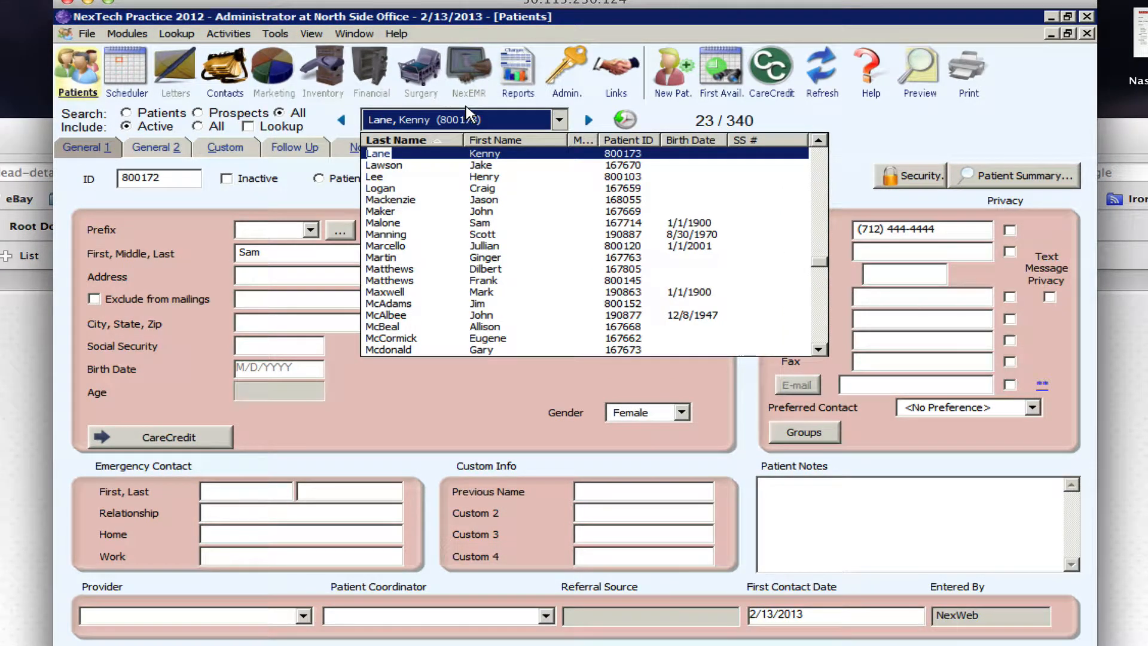
{"action": "left_click", "coordinate": [379, 153]}
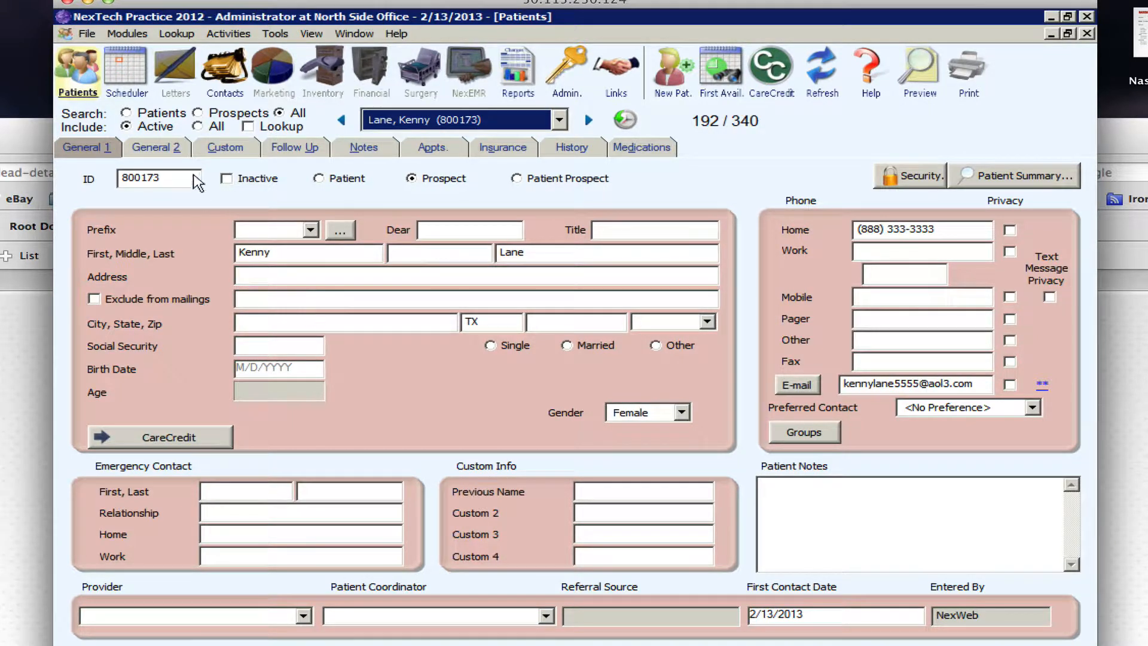
{"action": "mouse_move", "coordinate": [125, 65]}
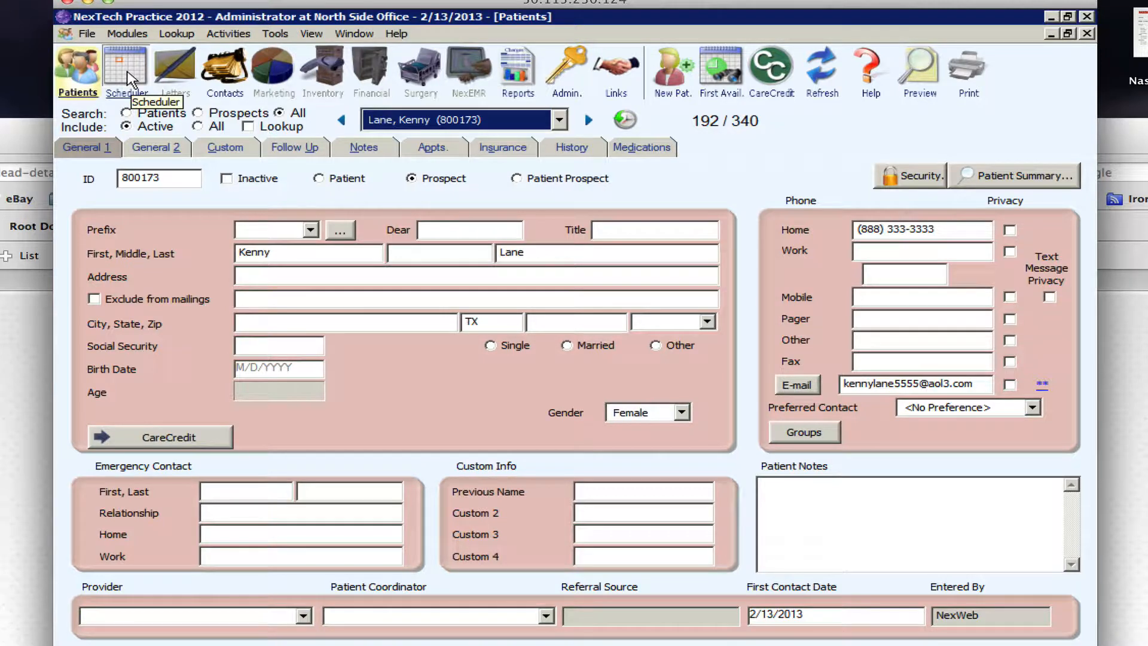
- Book a 7:00 PM appointment with type Cosmetic Consult New and purpose Botox, and save it
{"action": "left_click", "coordinate": [125, 69]}
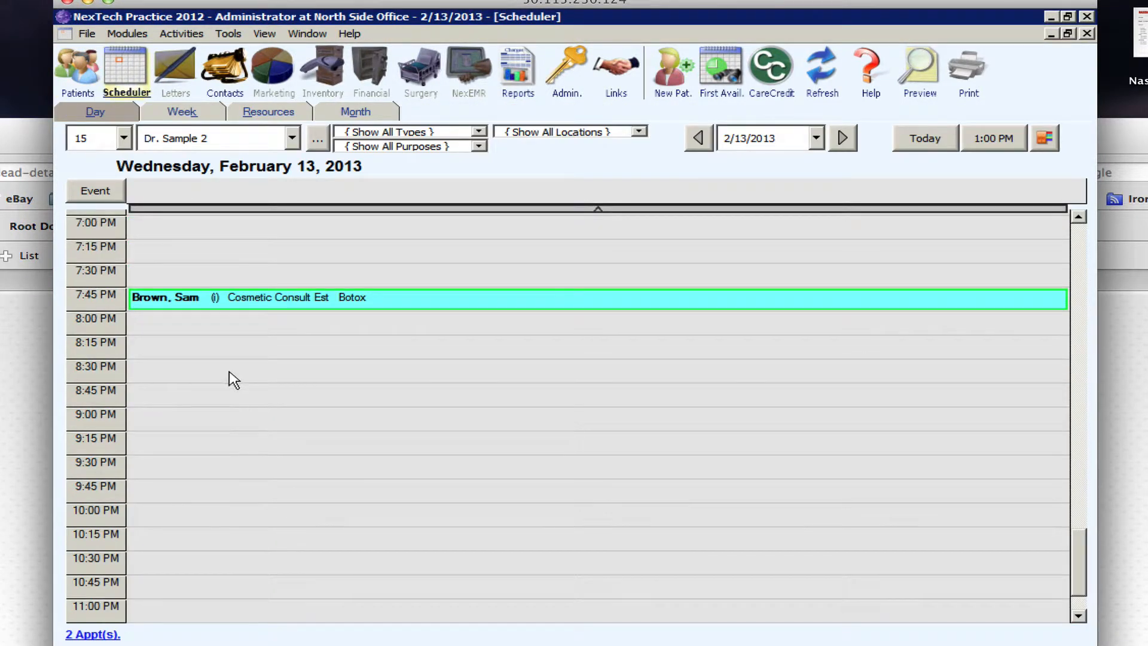
{"action": "mouse_move", "coordinate": [216, 241]}
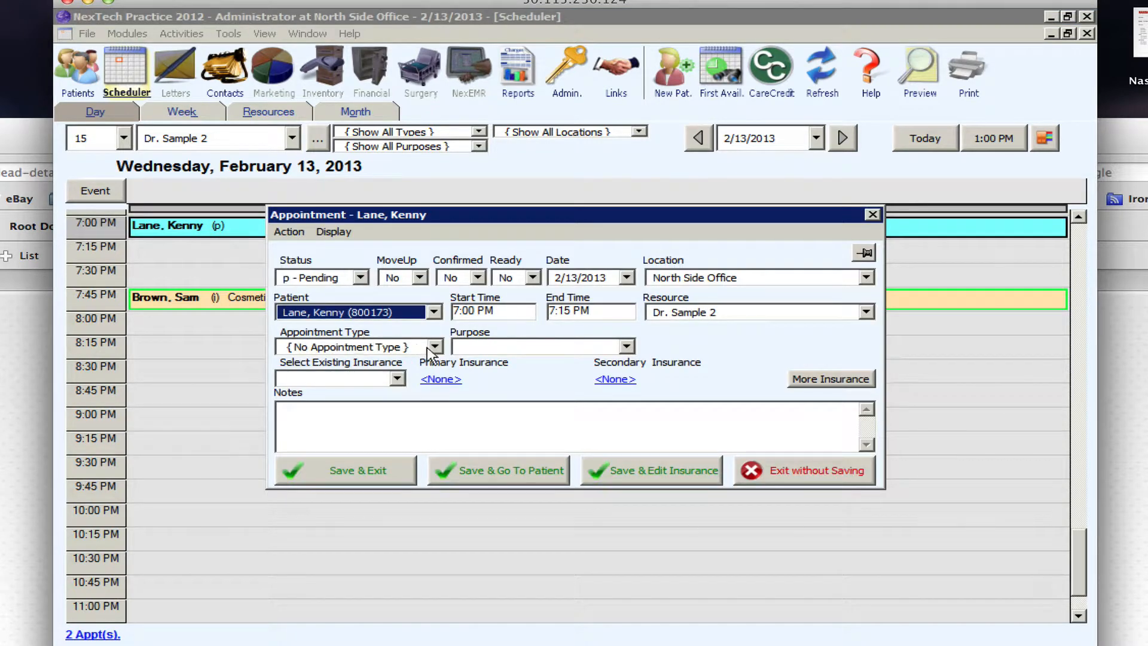
{"action": "left_click", "coordinate": [433, 346]}
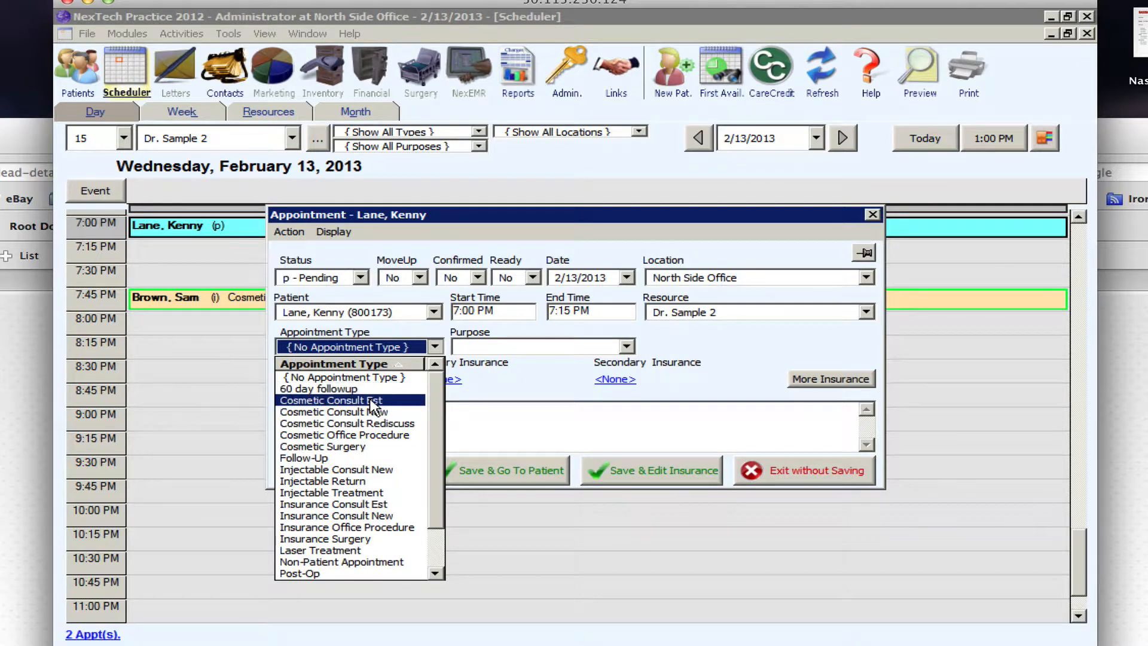
{"action": "mouse_move", "coordinate": [362, 423]}
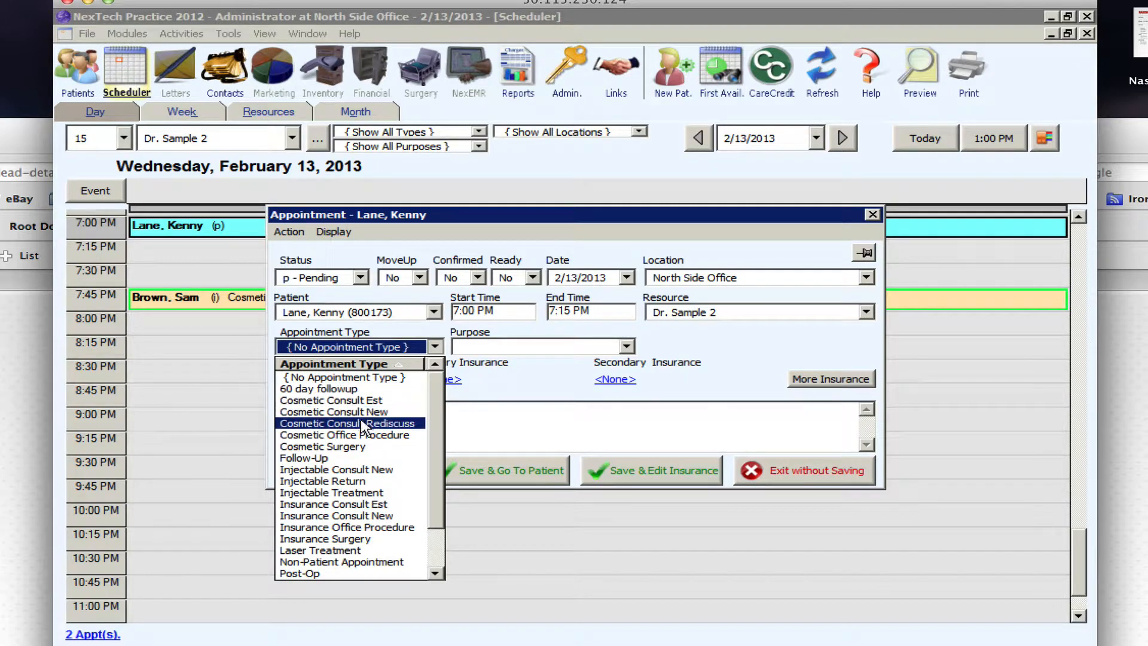
{"action": "left_click", "coordinate": [333, 412]}
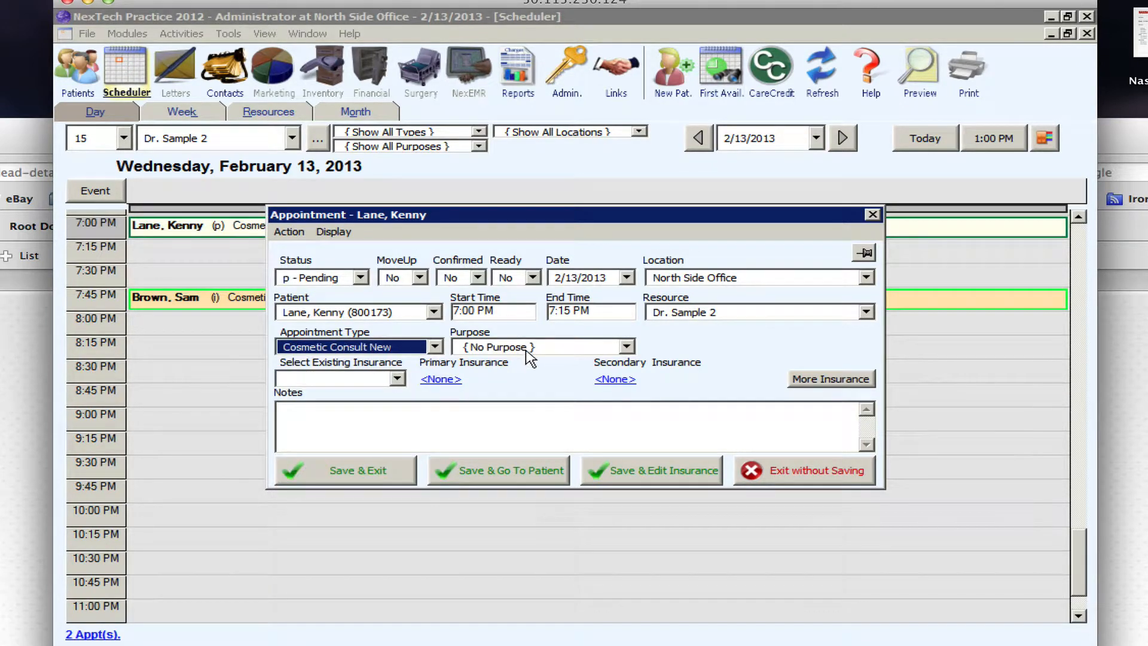
{"action": "left_click", "coordinate": [625, 346]}
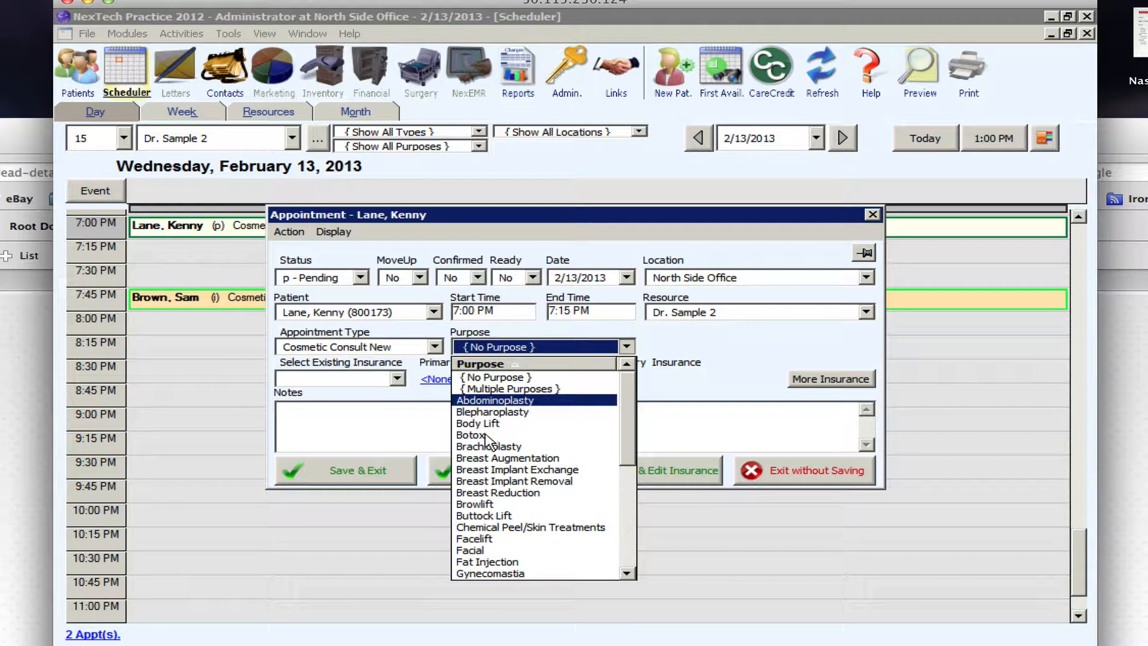
{"action": "left_click", "coordinate": [471, 434]}
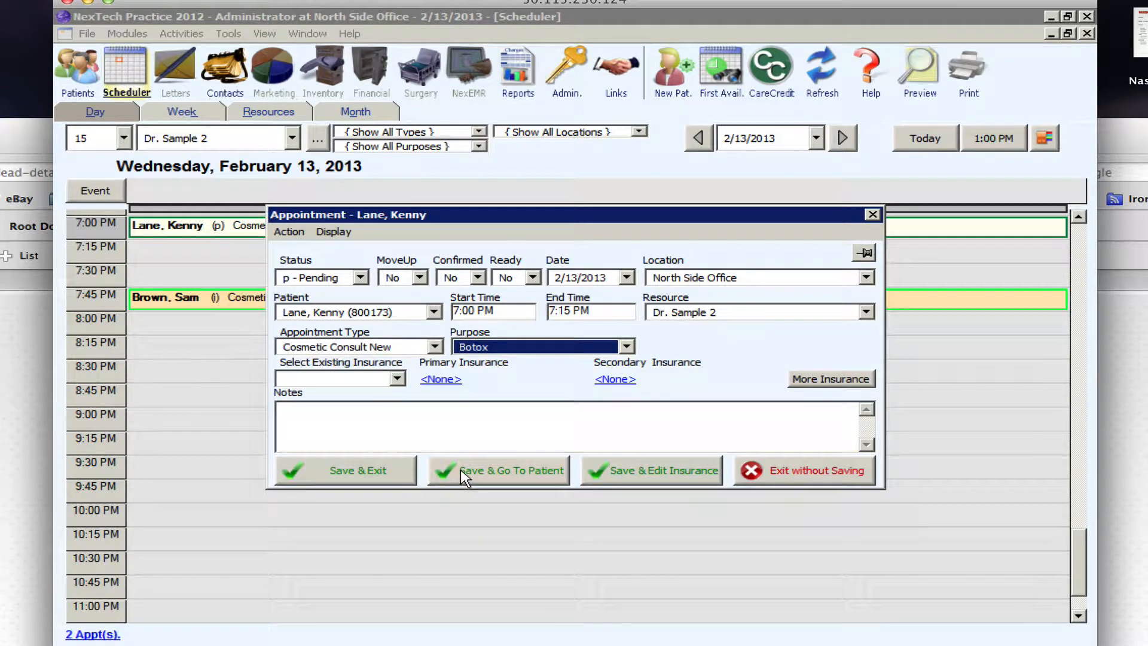
{"action": "left_click", "coordinate": [512, 470]}
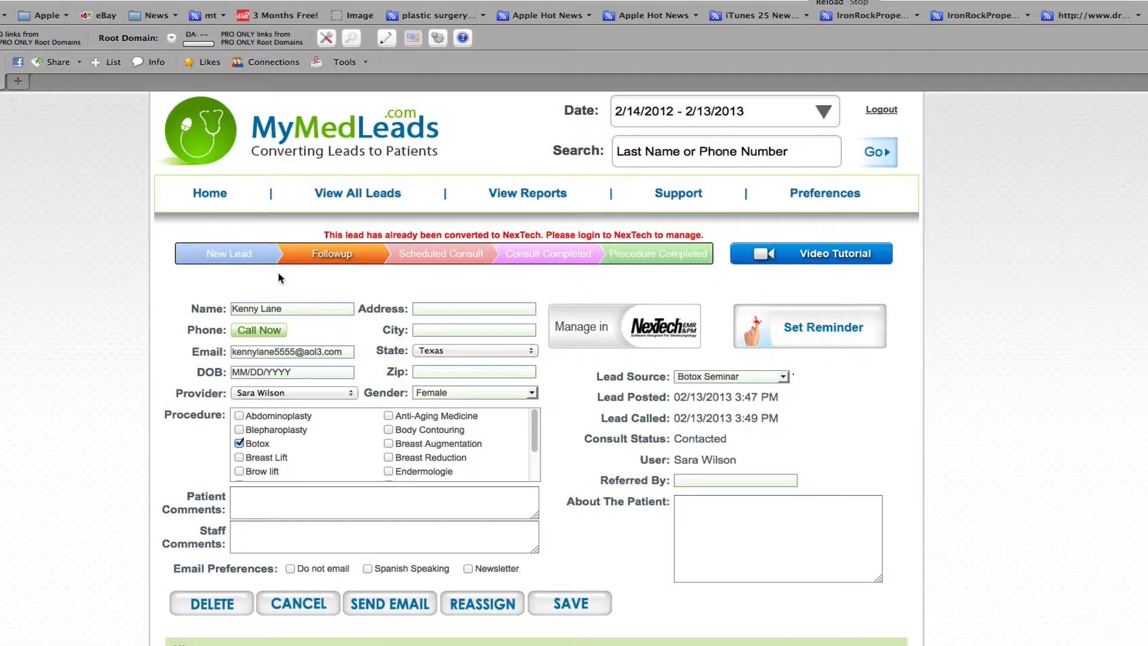
{"action": "mouse_move", "coordinate": [215, 271]}
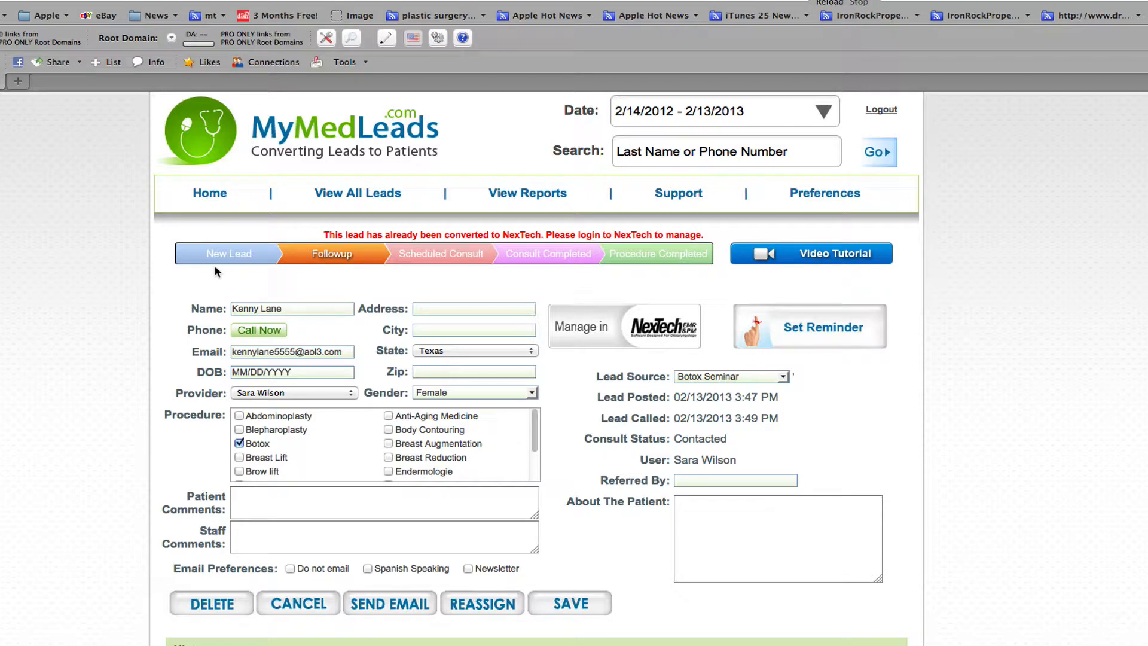
{"action": "mouse_move", "coordinate": [449, 255]}
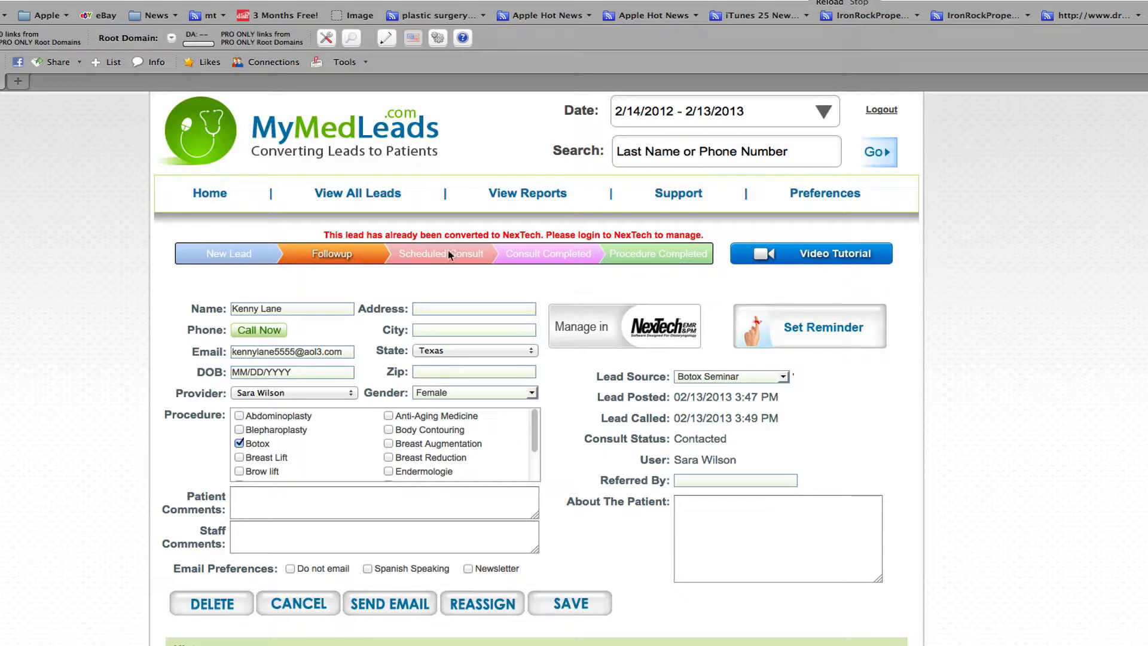
{"action": "mouse_move", "coordinate": [775, 29]}
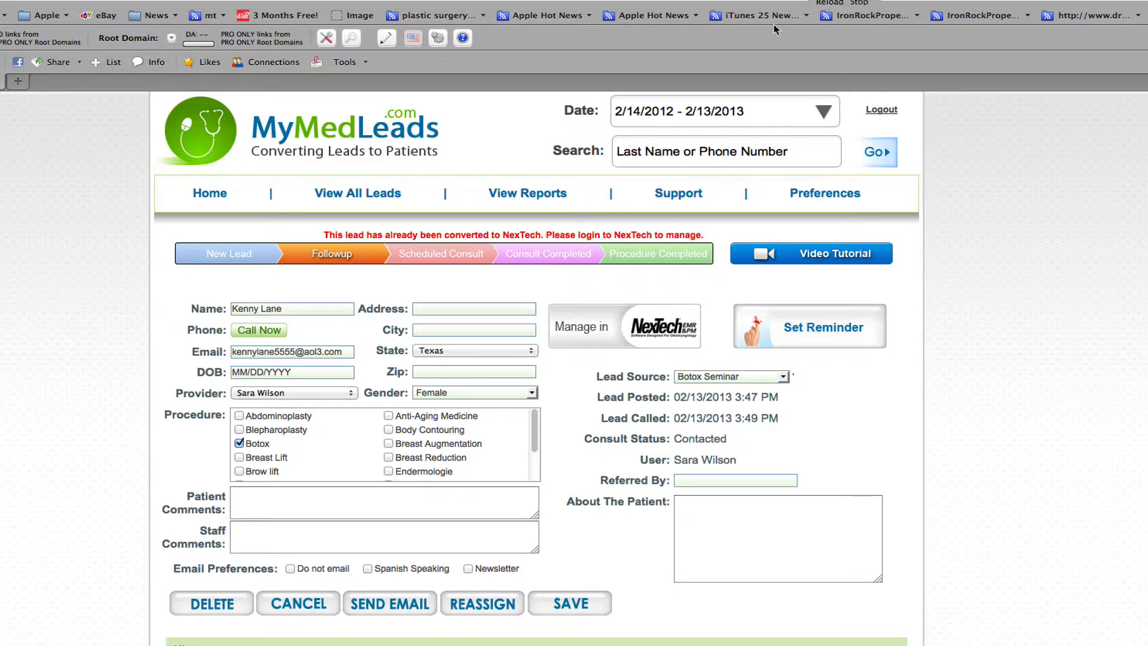
{"action": "left_click", "coordinate": [435, 254]}
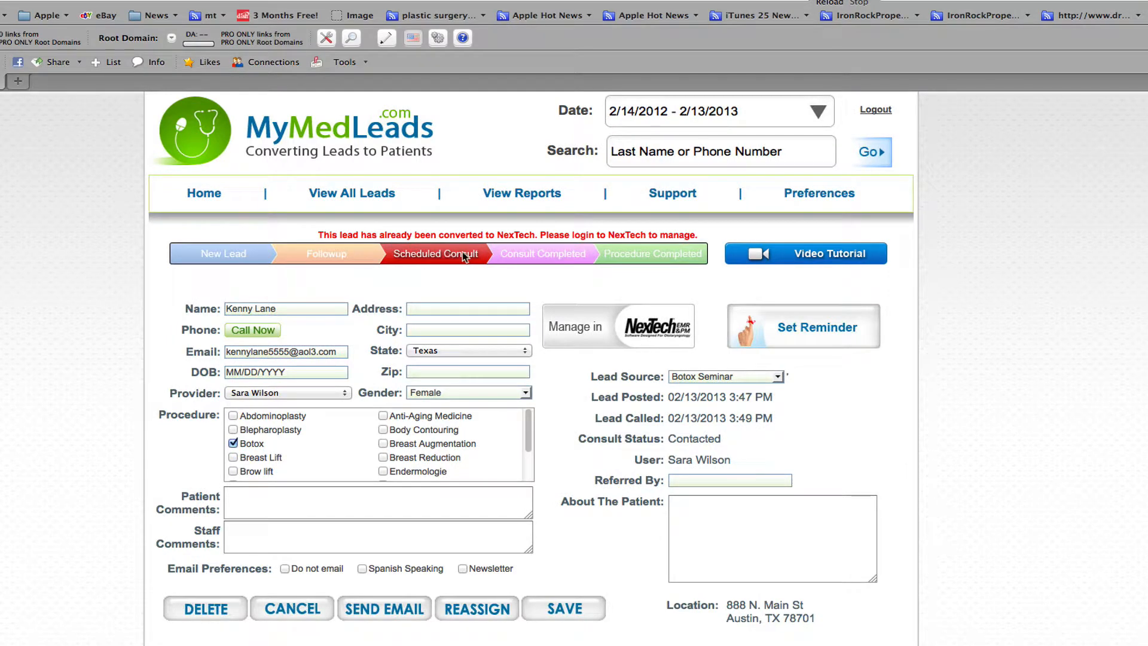
{"action": "left_click", "coordinate": [208, 193]}
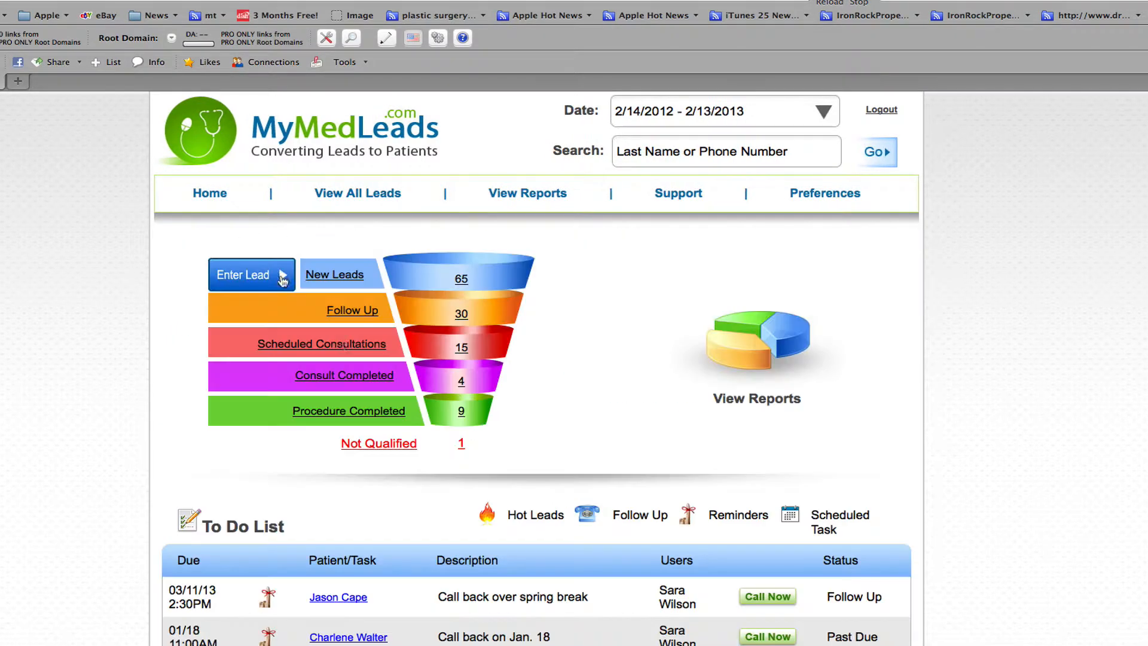
{"action": "mouse_move", "coordinate": [462, 352]}
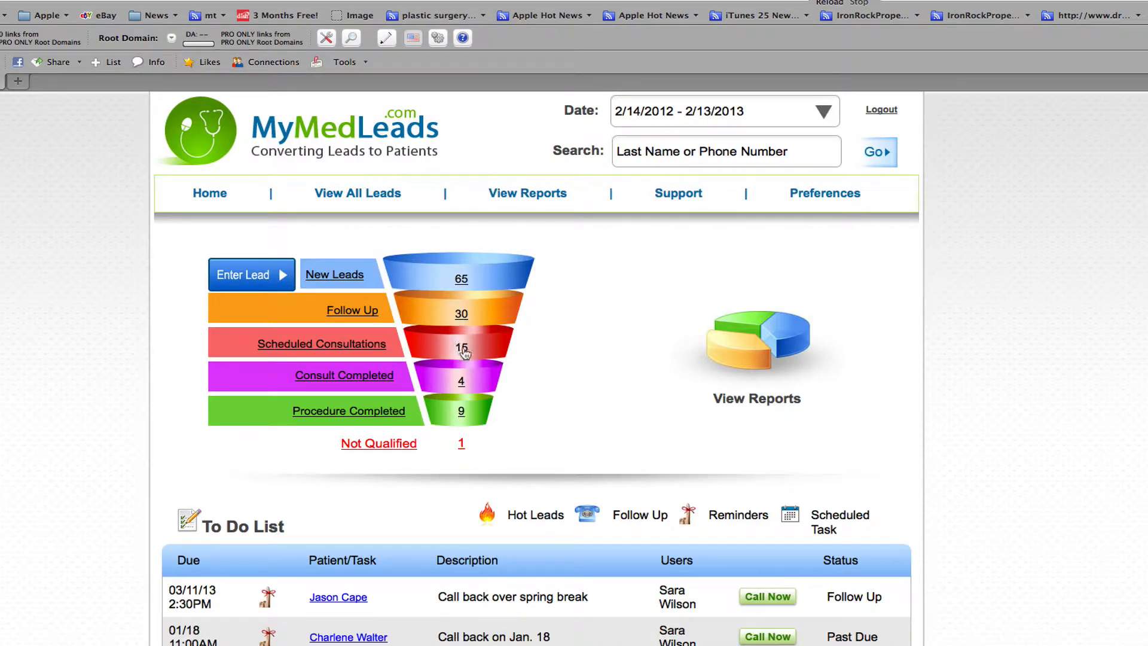
{"action": "mouse_move", "coordinate": [465, 352]}
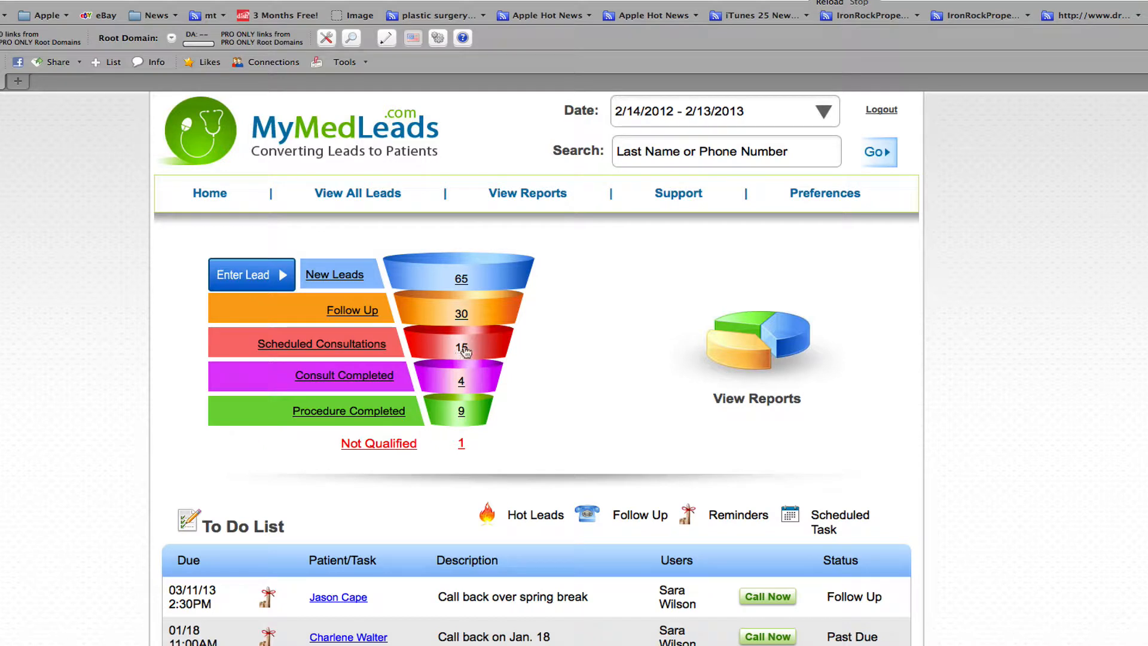
{"action": "mouse_move", "coordinate": [472, 355]}
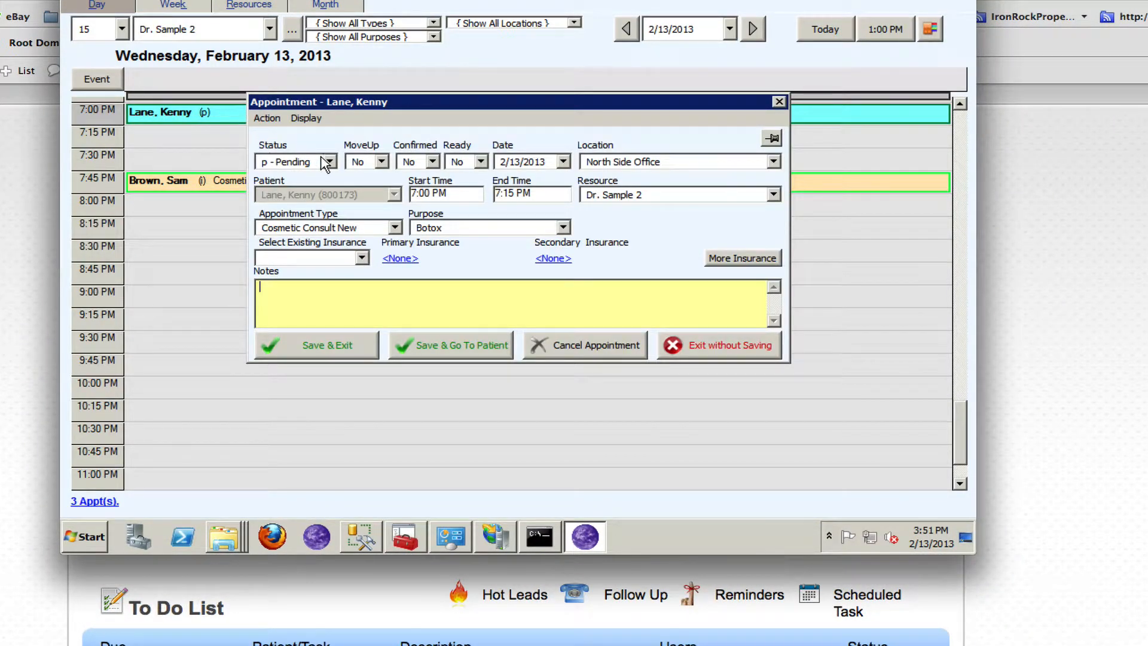
{"action": "left_click", "coordinate": [328, 161]}
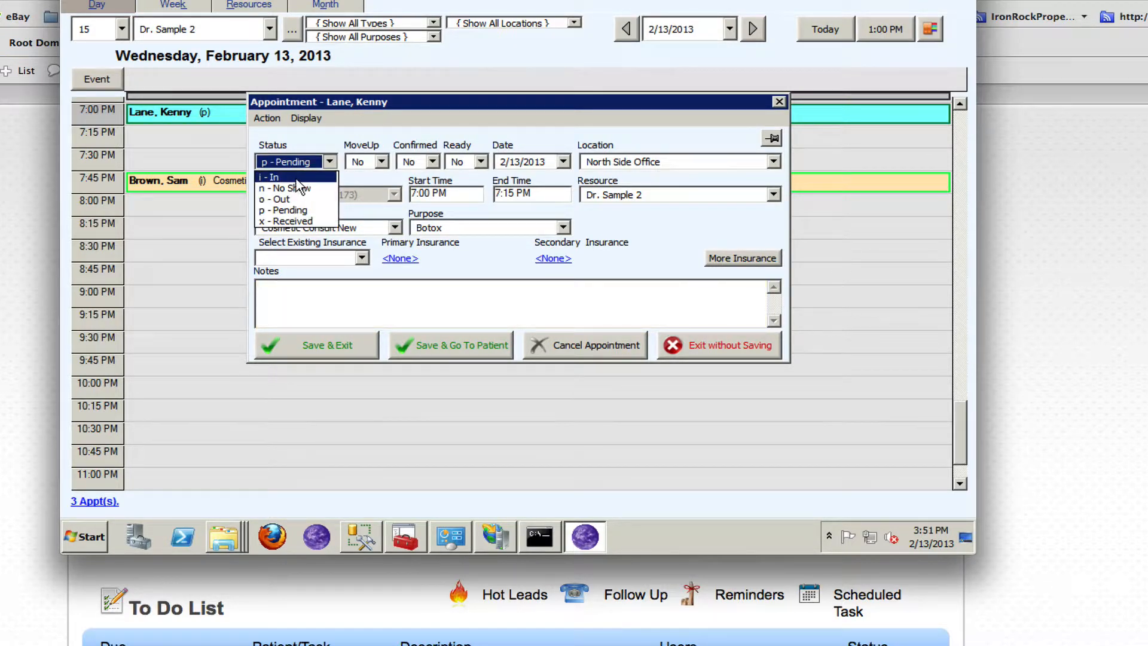
{"action": "left_click", "coordinate": [269, 177]}
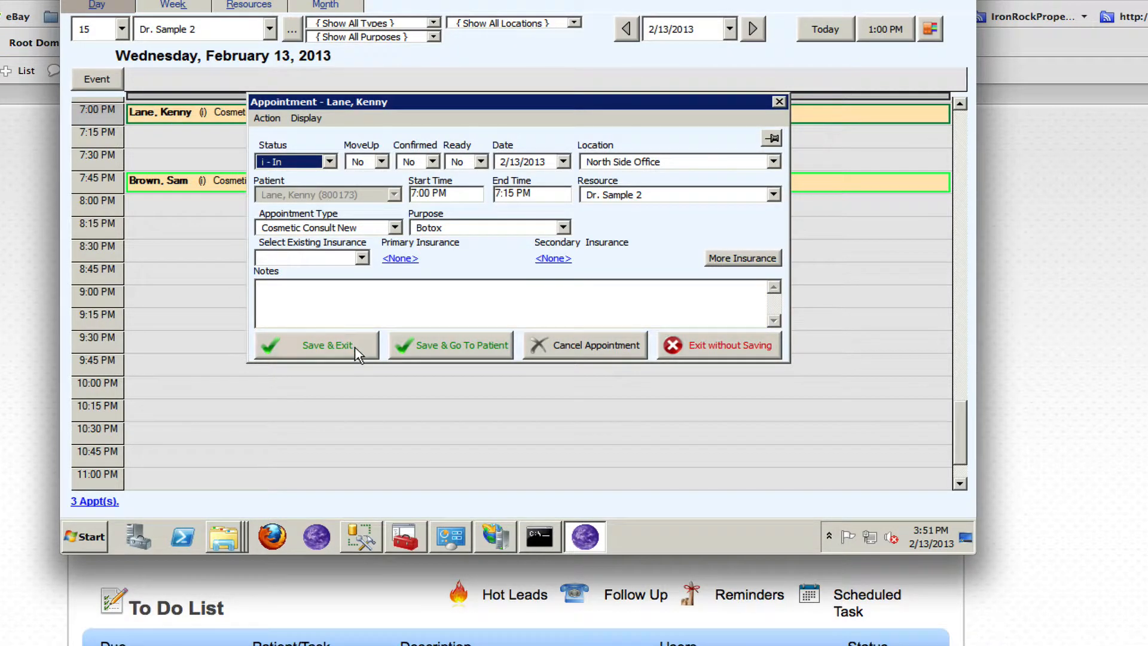
{"action": "left_click", "coordinate": [315, 345]}
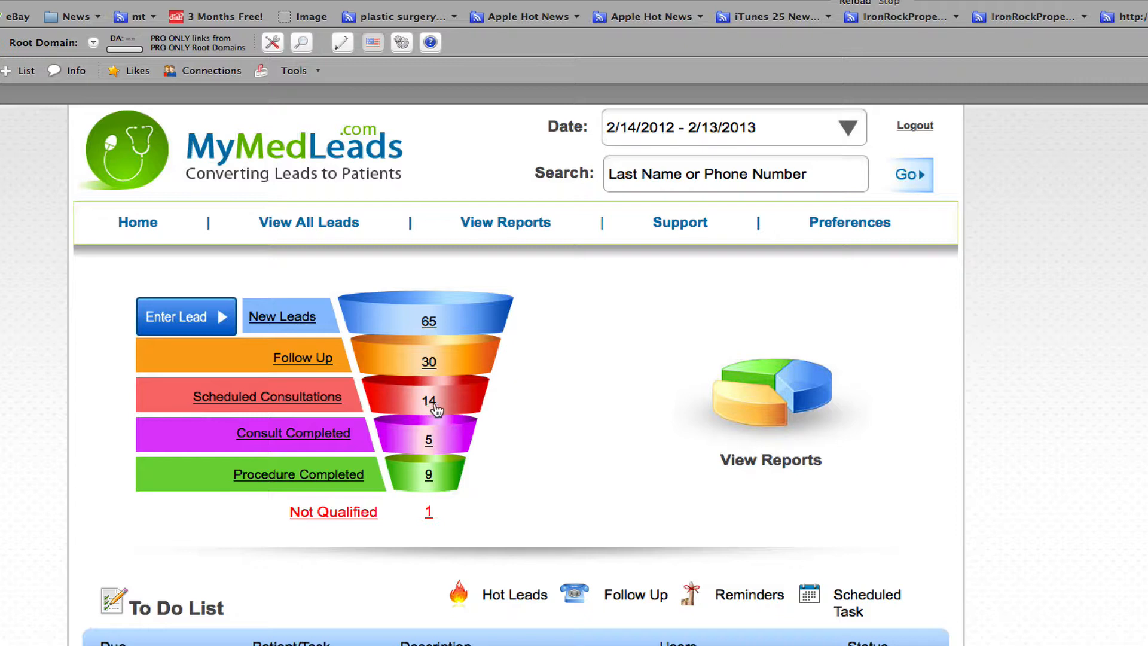
{"action": "mouse_move", "coordinate": [442, 450]}
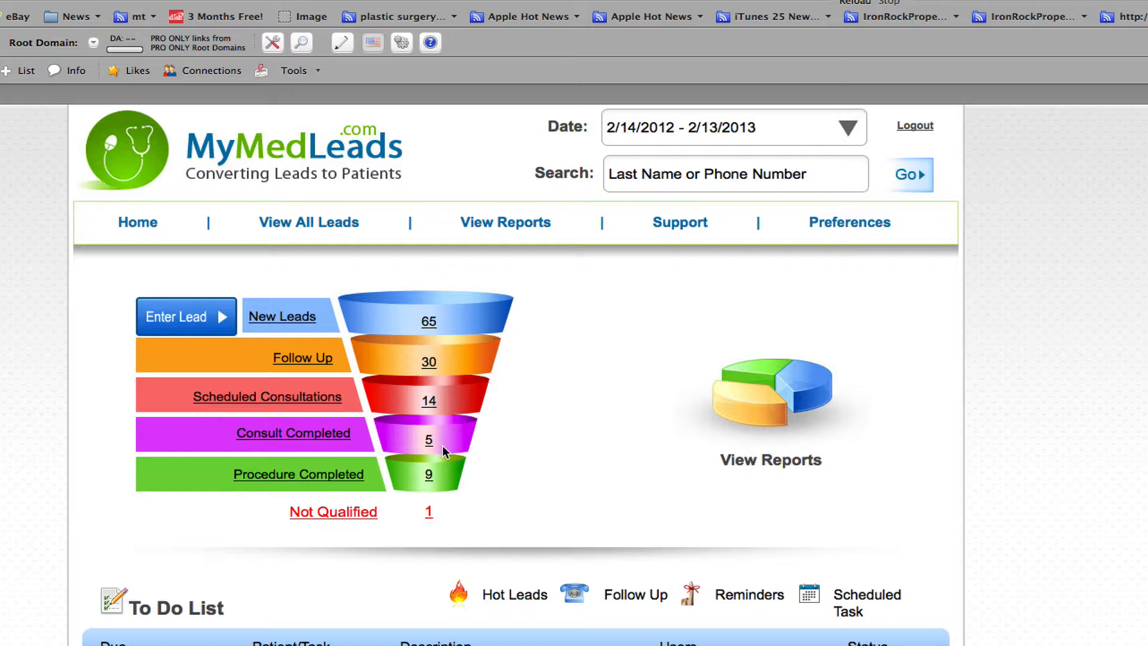
{"action": "mouse_move", "coordinate": [426, 444]}
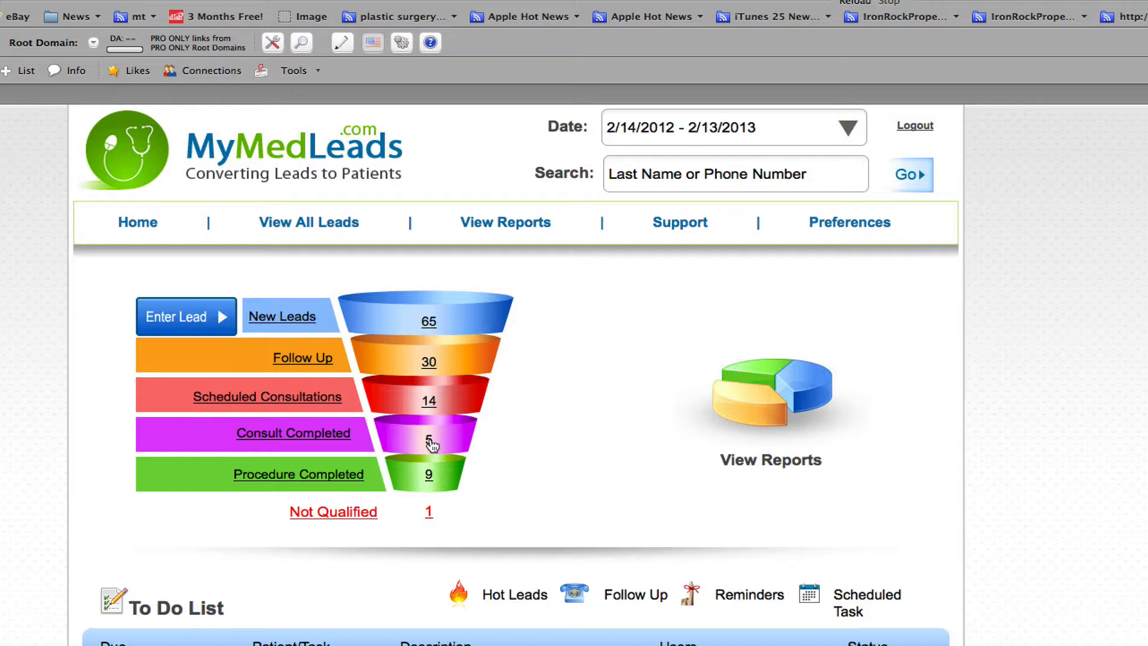
{"action": "left_click", "coordinate": [293, 433]}
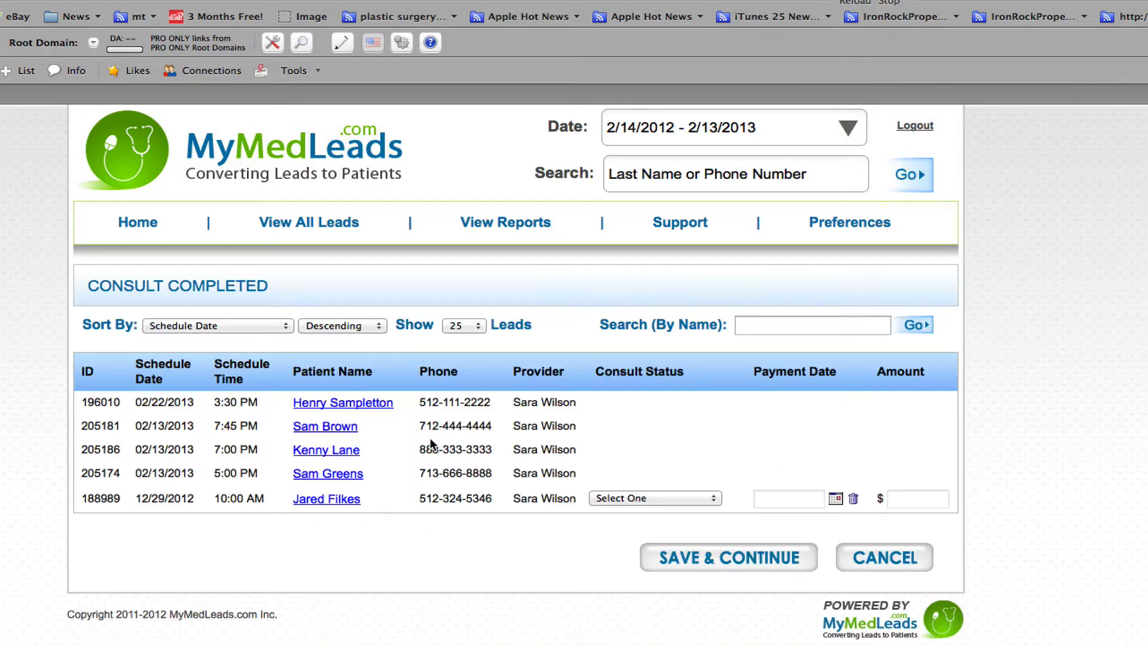
{"action": "mouse_move", "coordinate": [311, 415]}
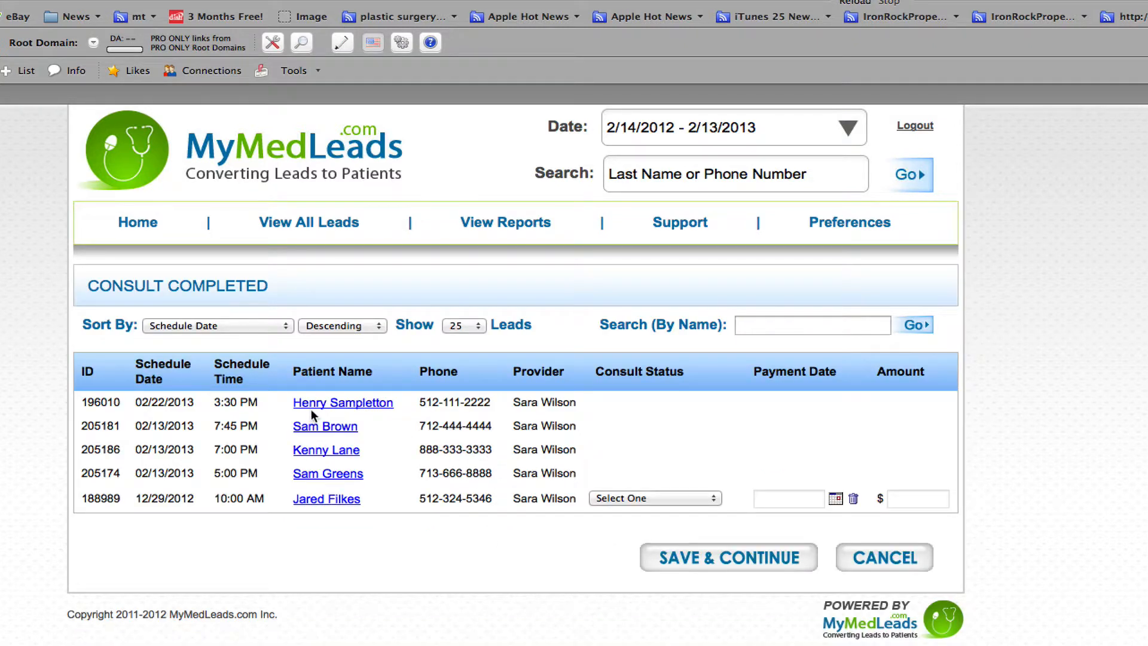
{"action": "mouse_move", "coordinate": [375, 442]}
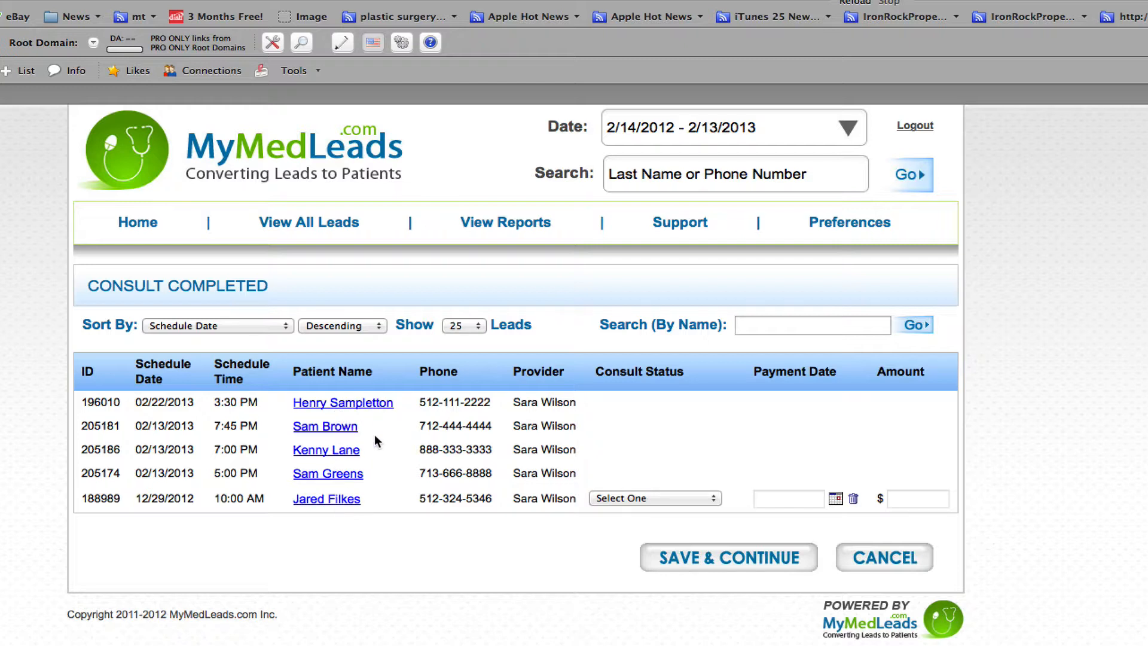
{"action": "mouse_move", "coordinate": [594, 501]}
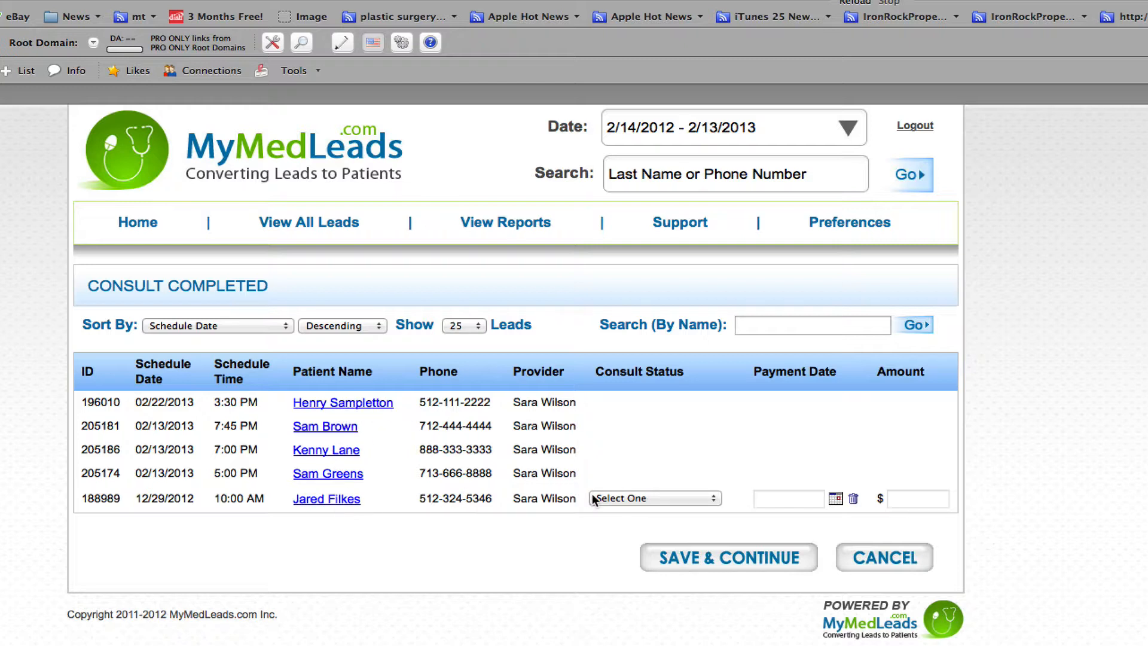
{"action": "mouse_move", "coordinate": [362, 497]}
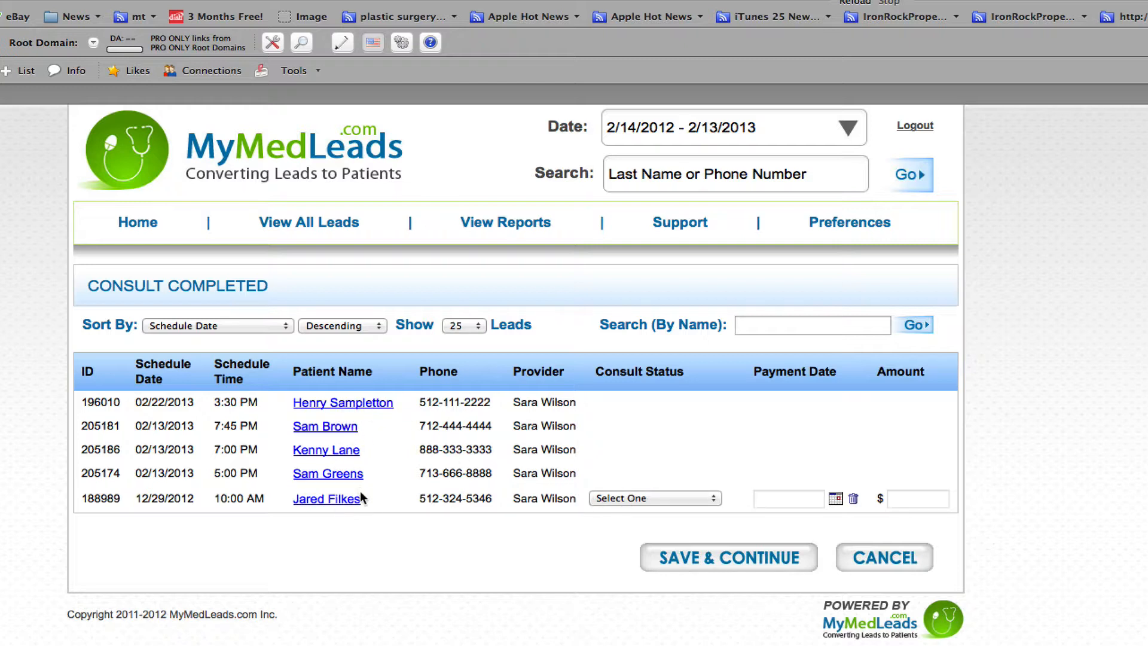
{"action": "mouse_move", "coordinate": [642, 507]}
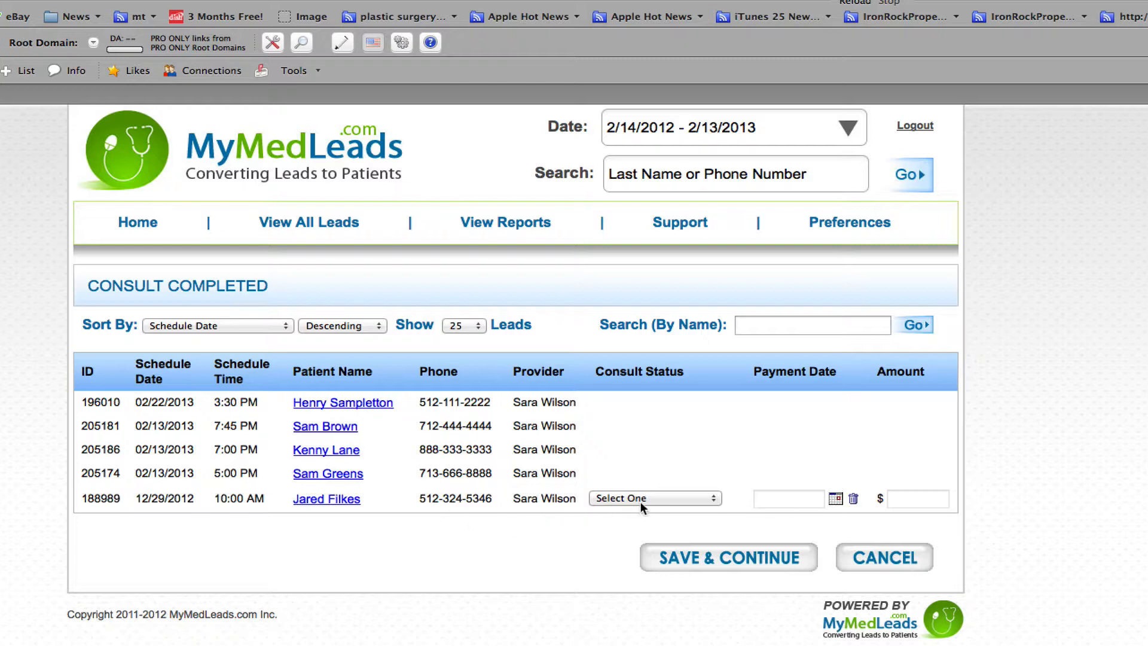
{"action": "mouse_move", "coordinate": [695, 503]}
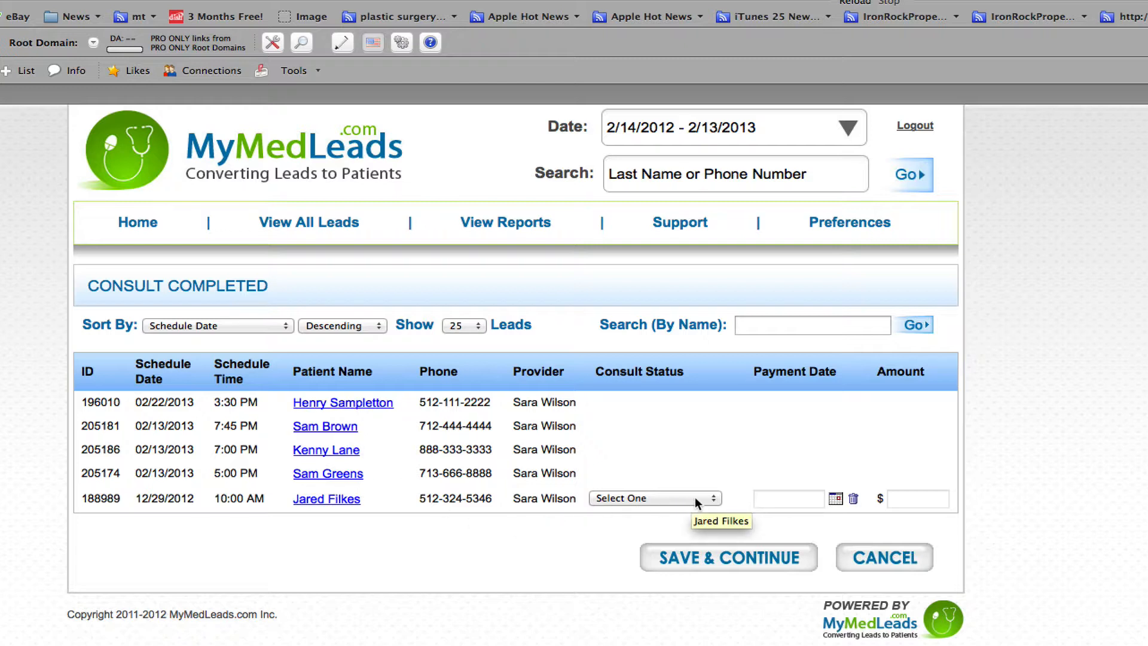
{"action": "left_click", "coordinate": [651, 497]}
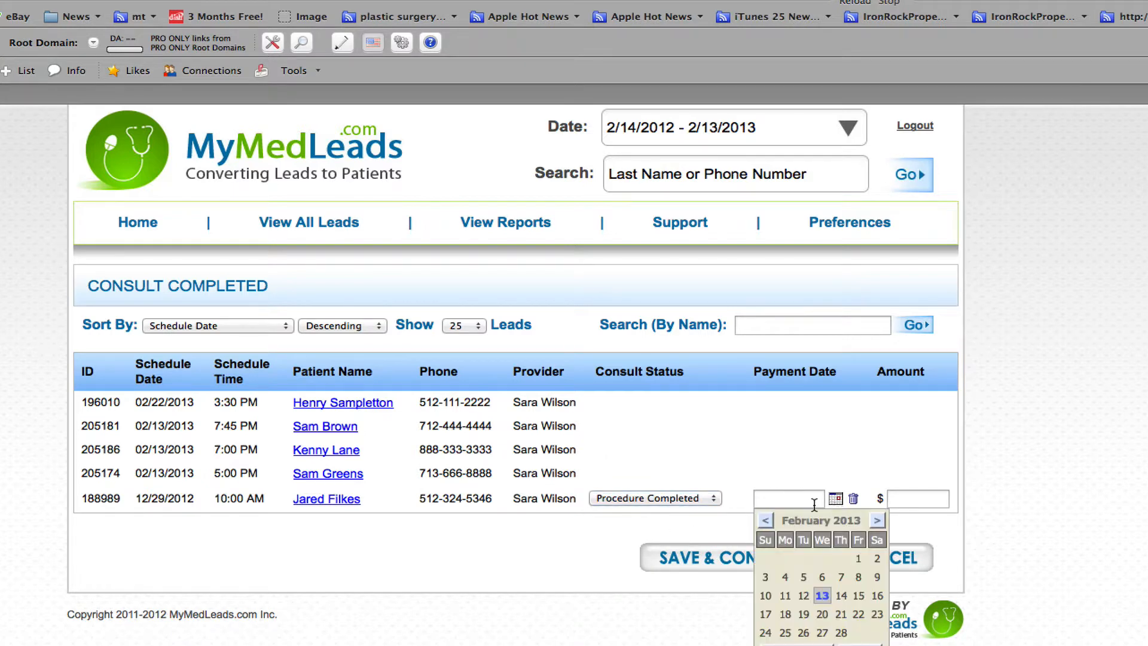
{"action": "left_click", "coordinate": [841, 595]}
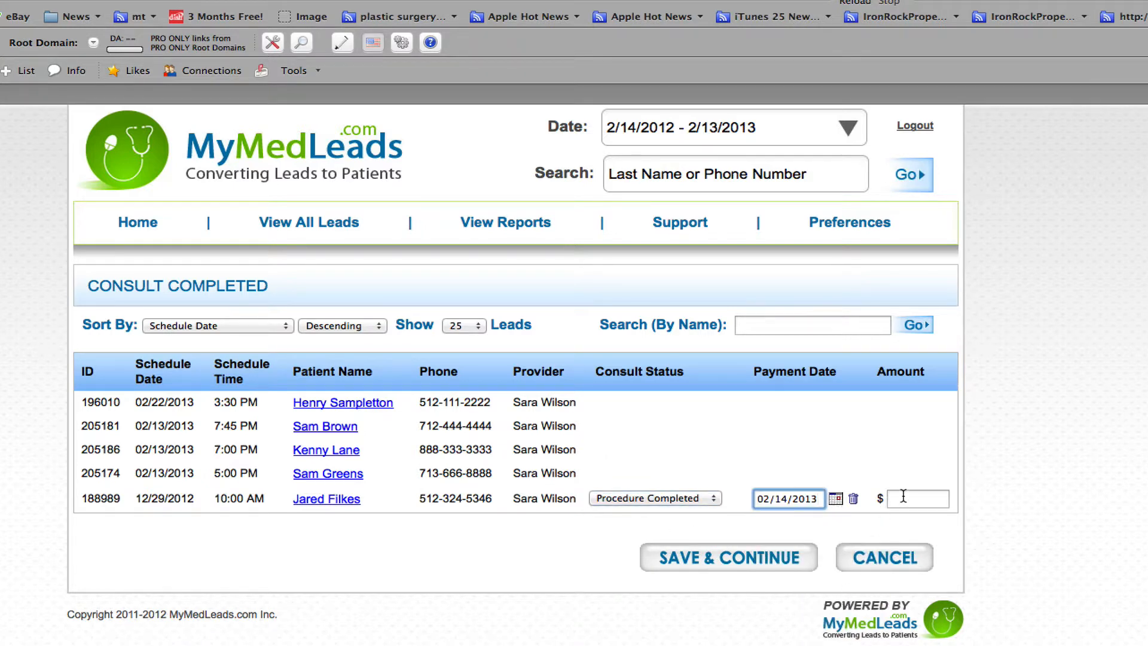
{"action": "type", "text": "12"}
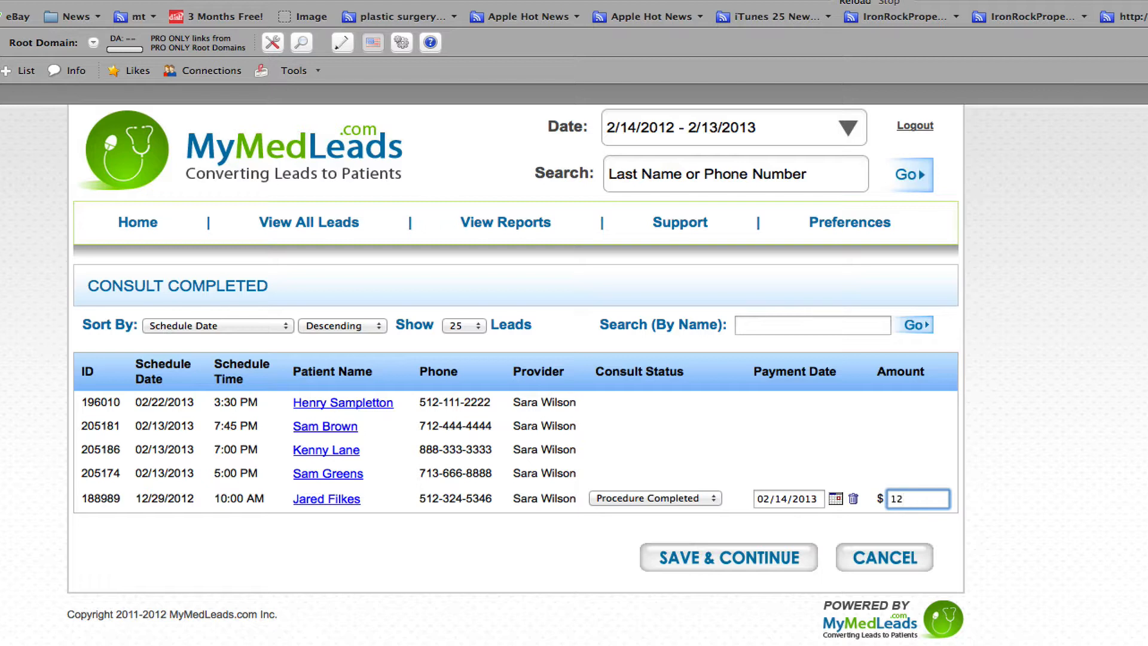
{"action": "type", "text": "000"}
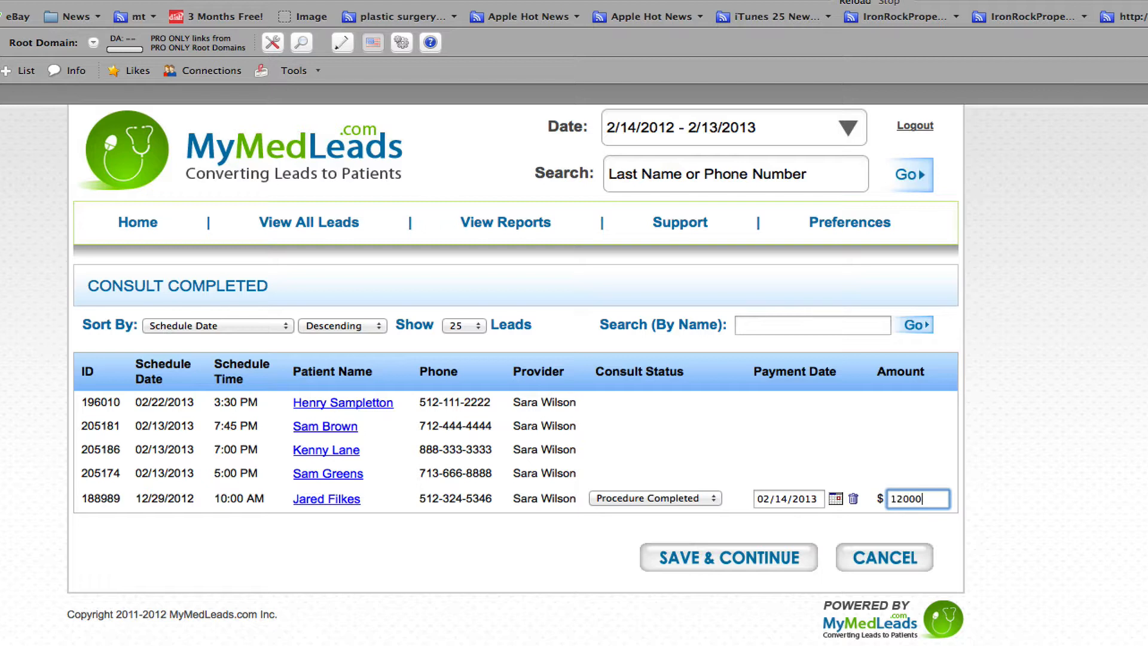
{"action": "mouse_move", "coordinate": [334, 464]}
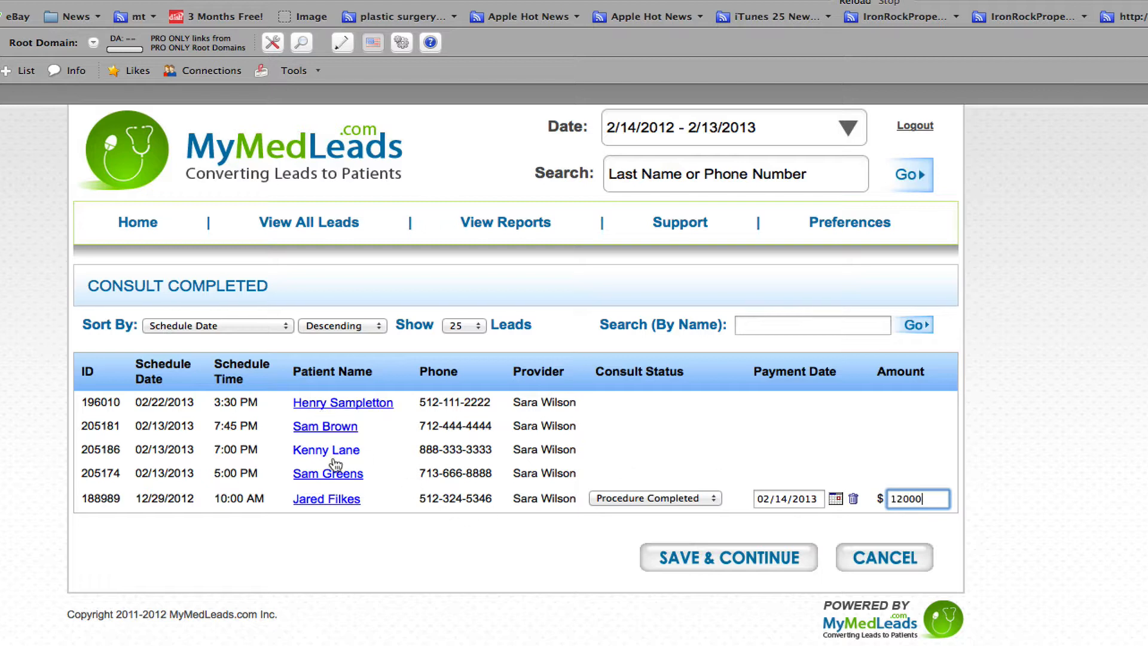
{"action": "mouse_move", "coordinate": [606, 447]}
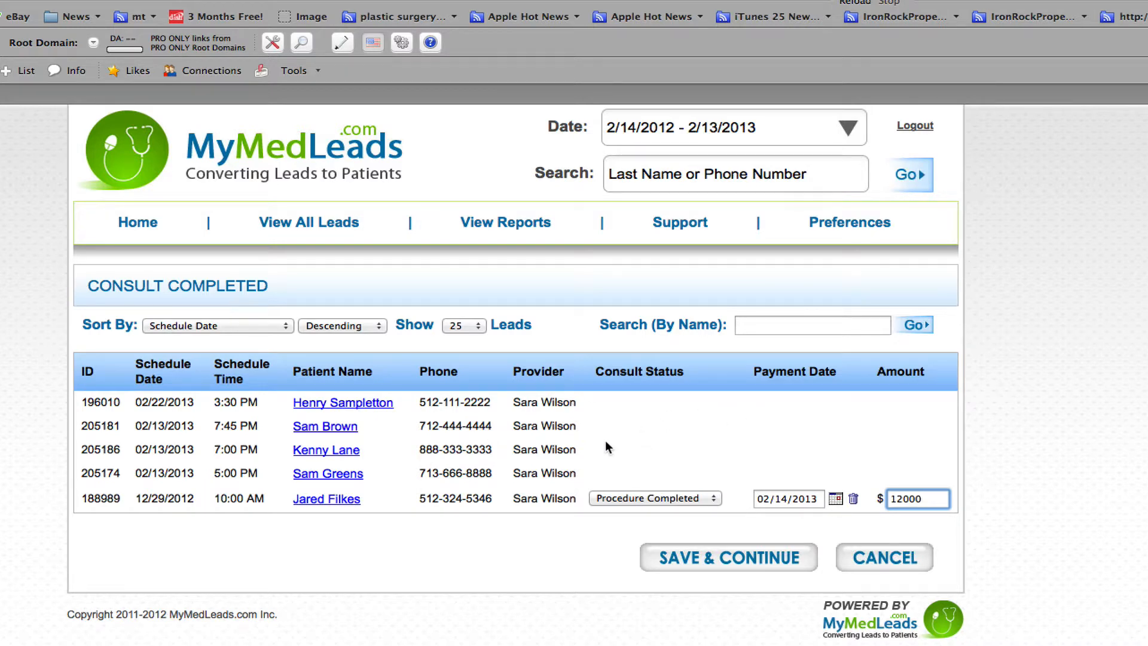
{"action": "mouse_move", "coordinate": [612, 478]}
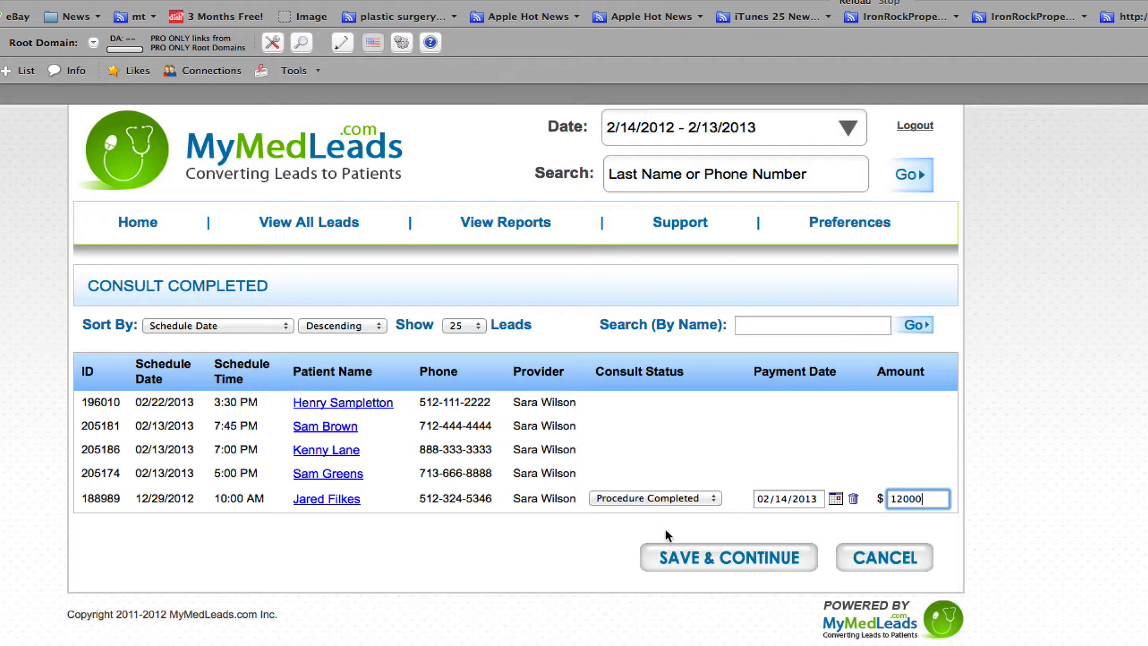
{"action": "mouse_move", "coordinate": [694, 573]}
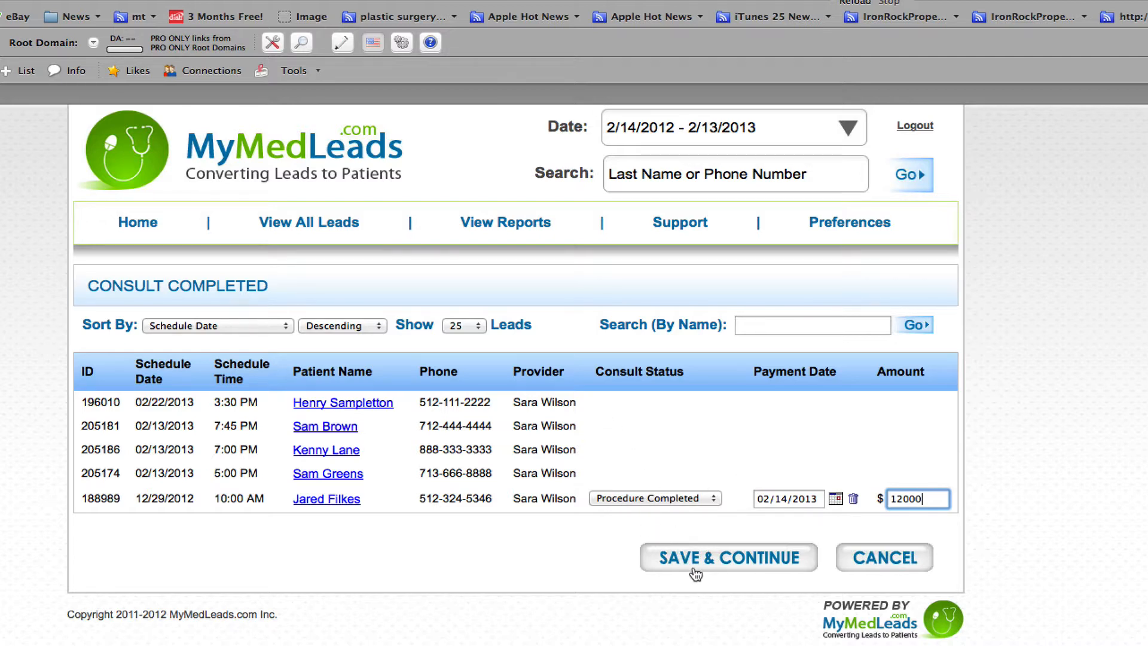
{"action": "left_click", "coordinate": [728, 557]}
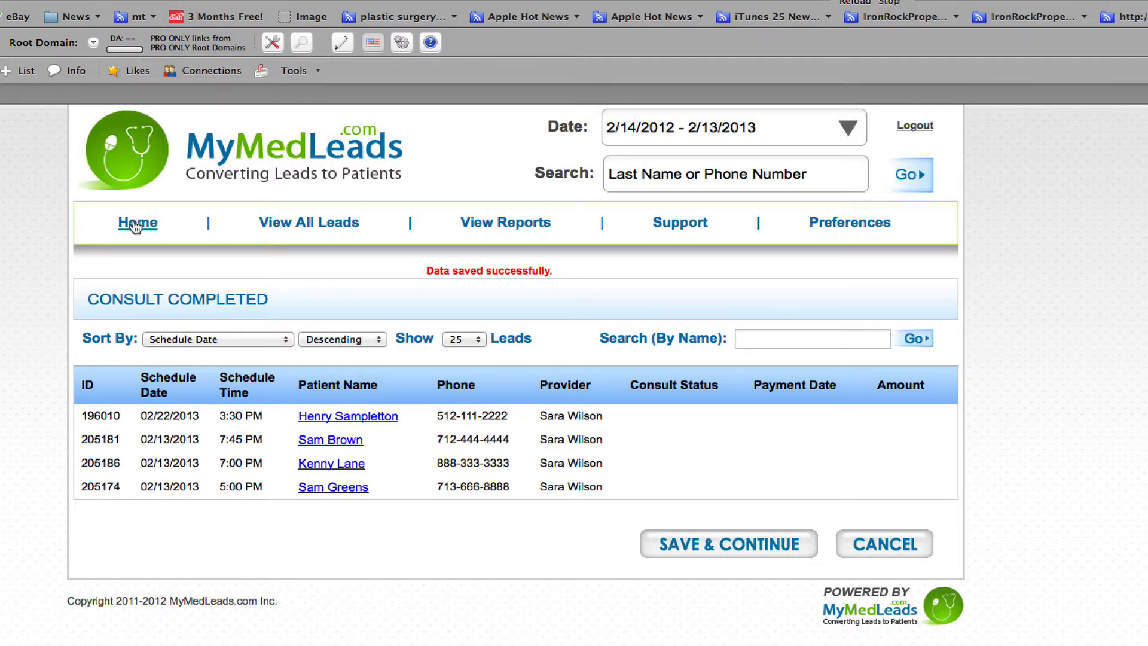
{"action": "left_click", "coordinate": [136, 222]}
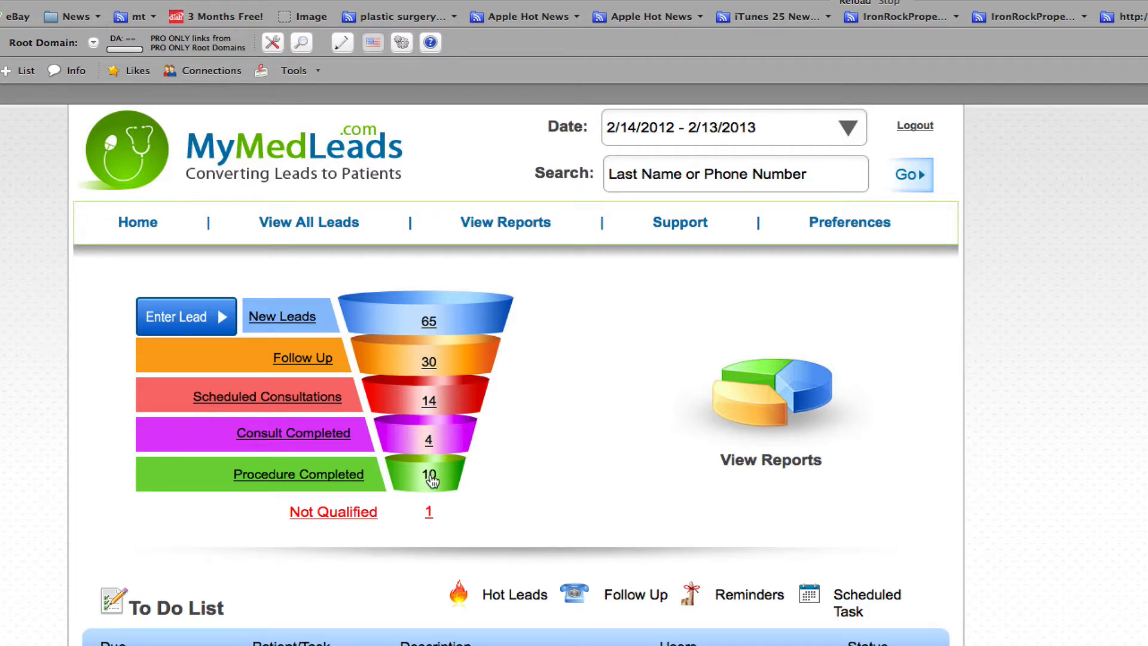
{"action": "mouse_move", "coordinate": [223, 402]}
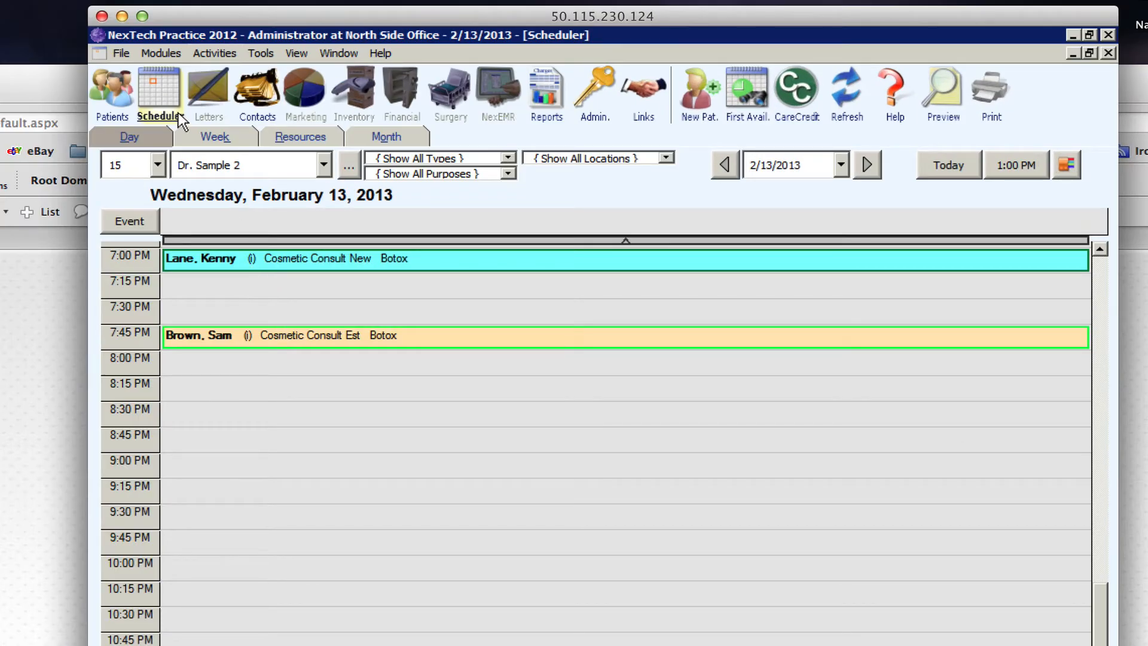
{"action": "mouse_move", "coordinate": [179, 120]}
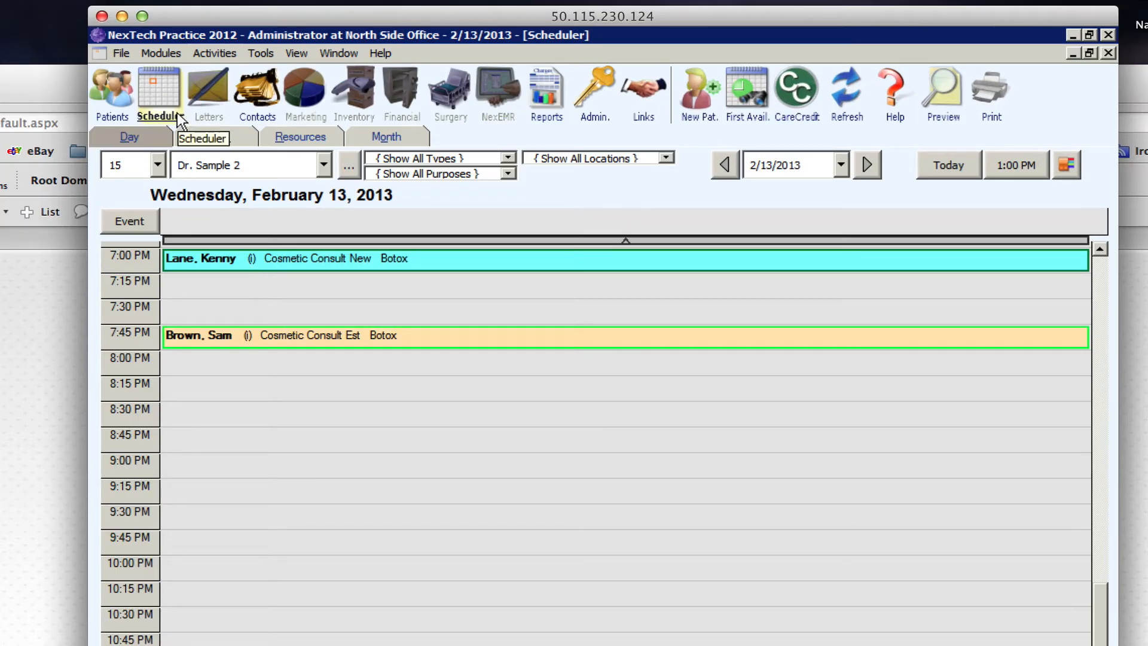